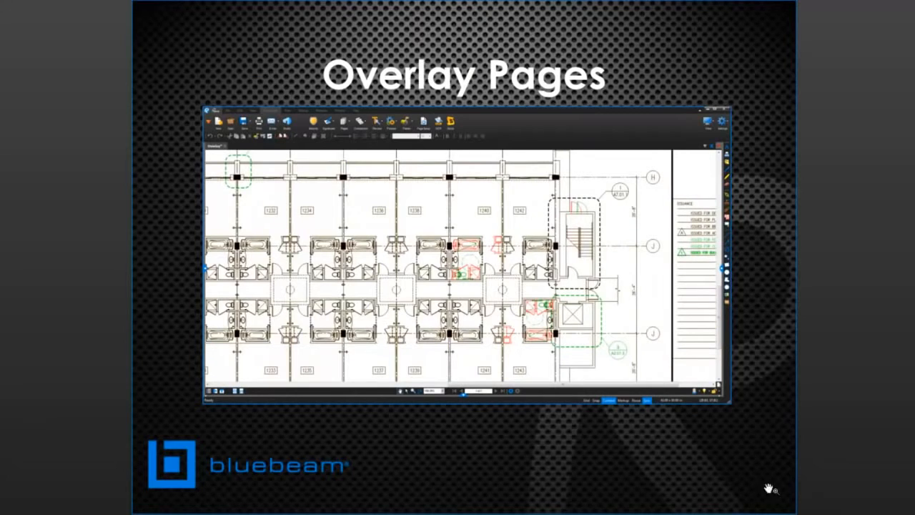
{"action": "mouse_move", "coordinate": [809, 484]}
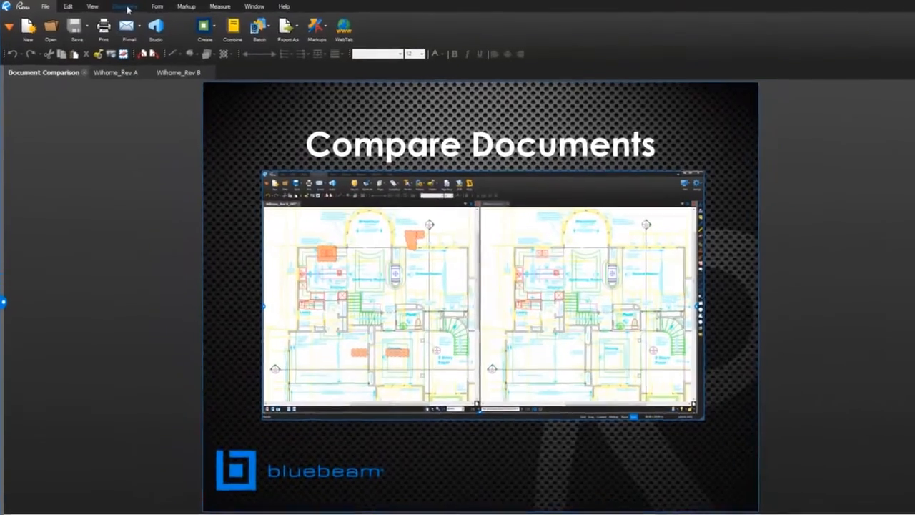
- Open Compare Documents and choose Wilhome_Rev A.pdf as Document A
{"action": "left_click", "coordinate": [536, 48]}
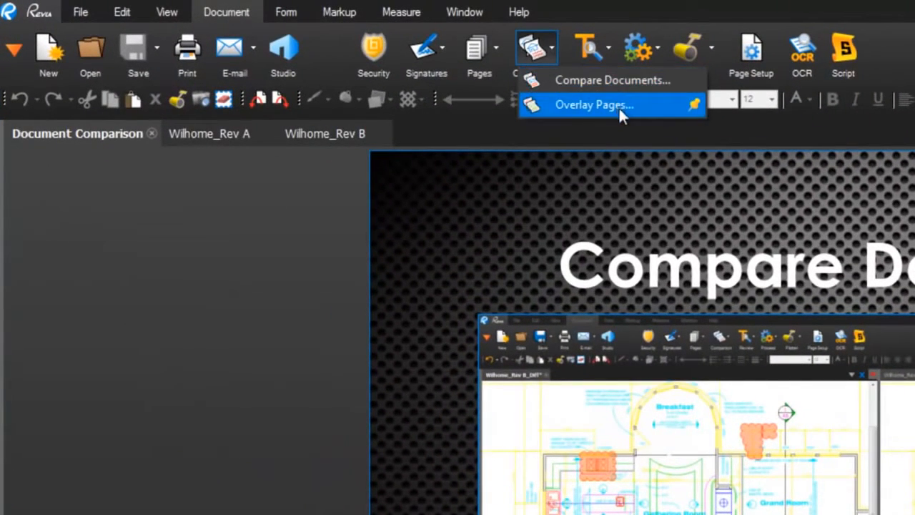
{"action": "mouse_move", "coordinate": [613, 80]}
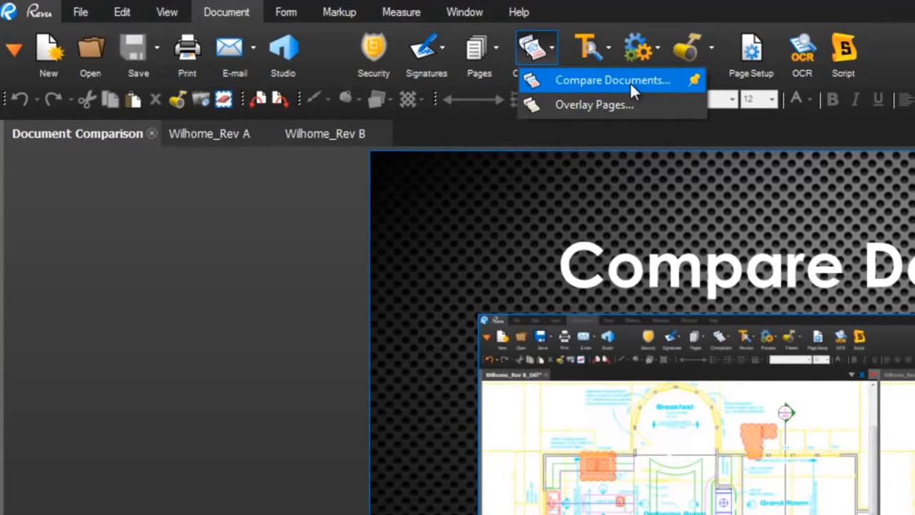
{"action": "left_click", "coordinate": [611, 79]}
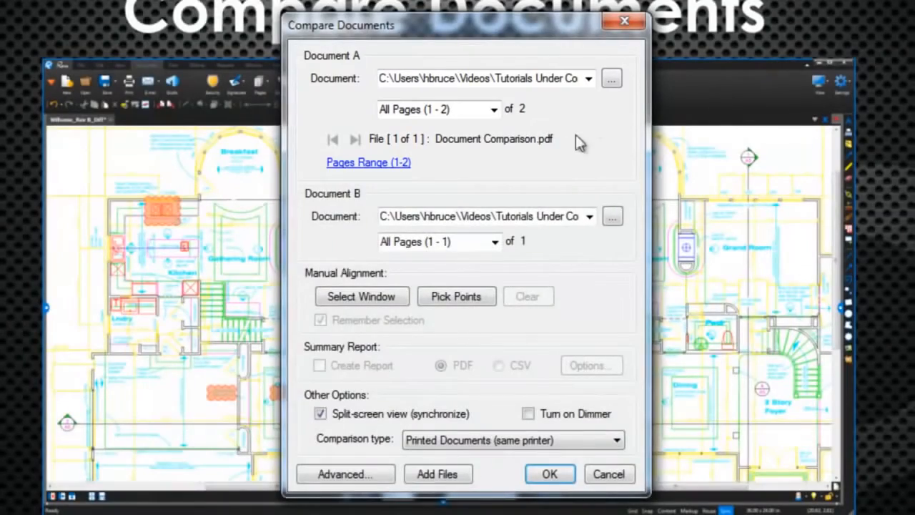
{"action": "mouse_move", "coordinate": [567, 270]}
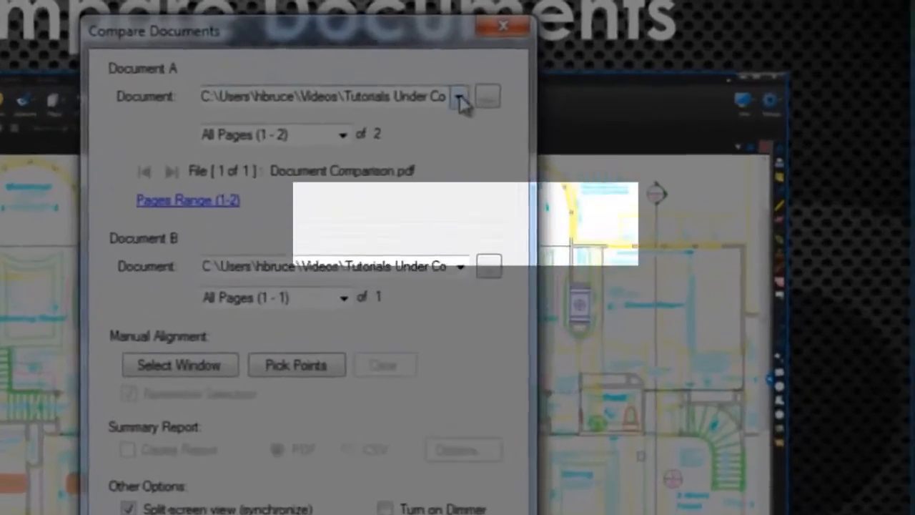
{"action": "left_click", "coordinate": [459, 97]}
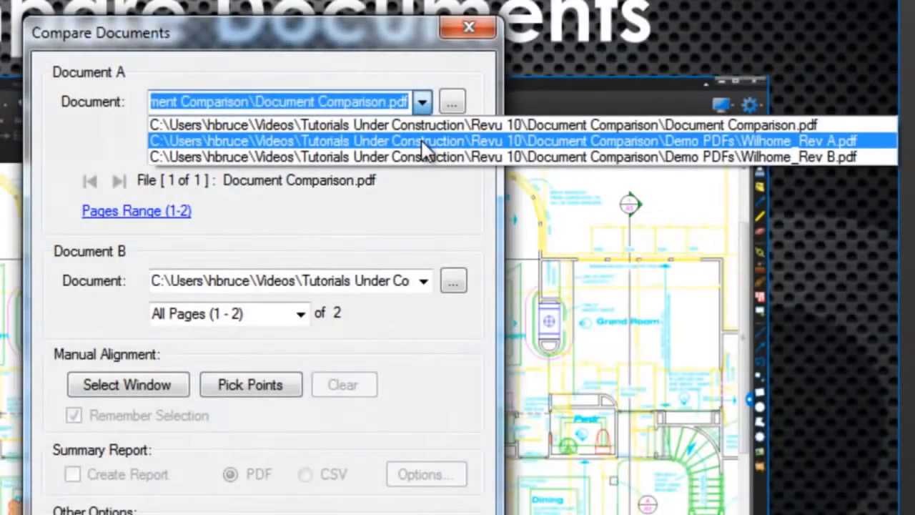
{"action": "left_click", "coordinate": [500, 141]}
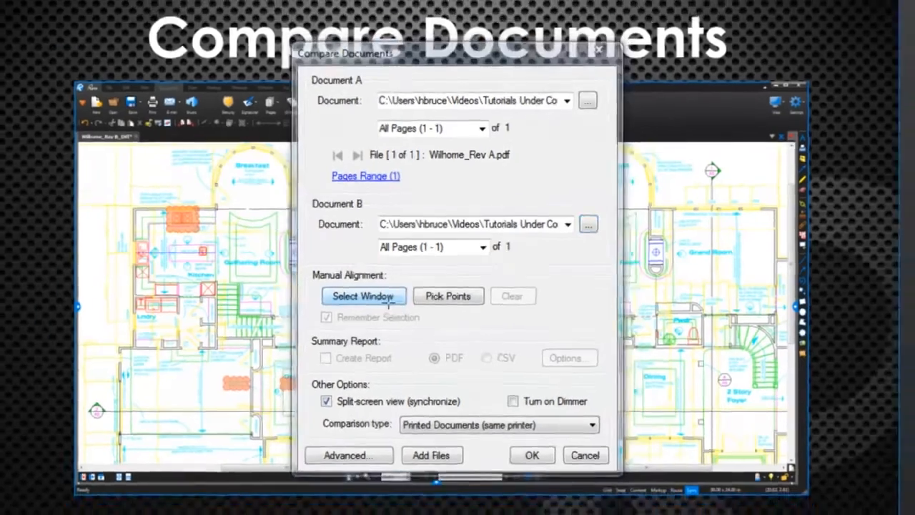
- Start Pick Points alignment, resetting the earlier selection, and pick points on both drawings
{"action": "left_click", "coordinate": [532, 455]}
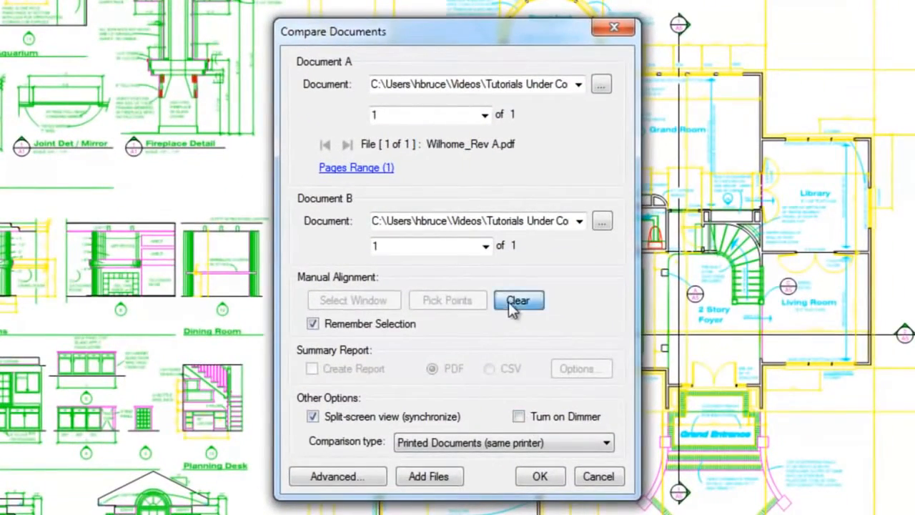
{"action": "left_click", "coordinate": [447, 300]}
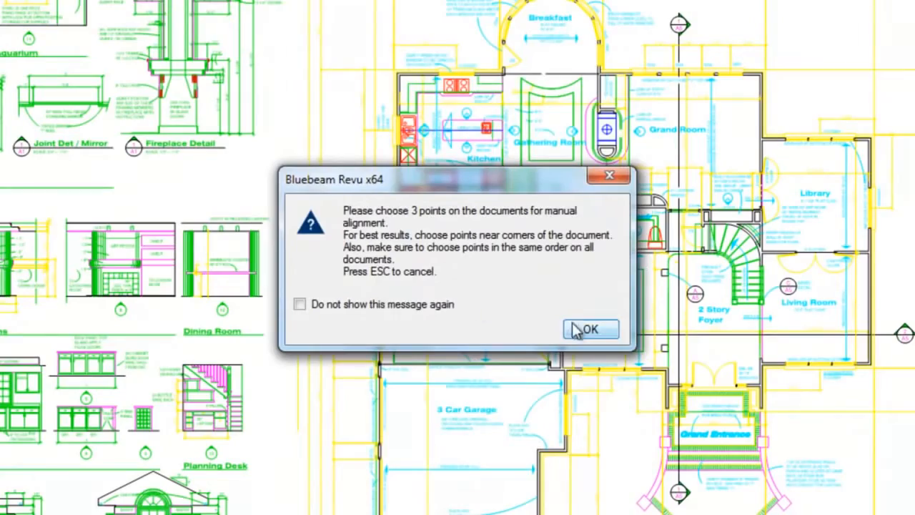
{"action": "left_click", "coordinate": [589, 329]}
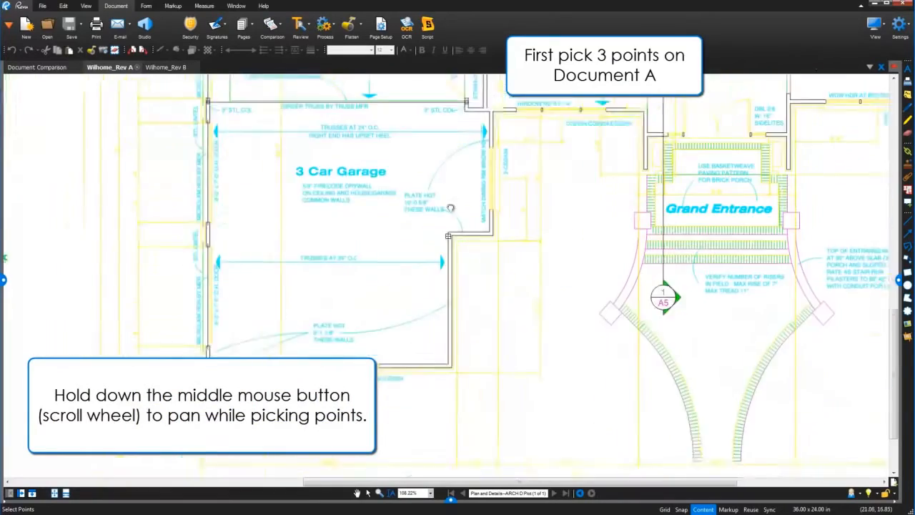
{"action": "scroll", "scroll_direction": "down", "scroll_amount": 3}
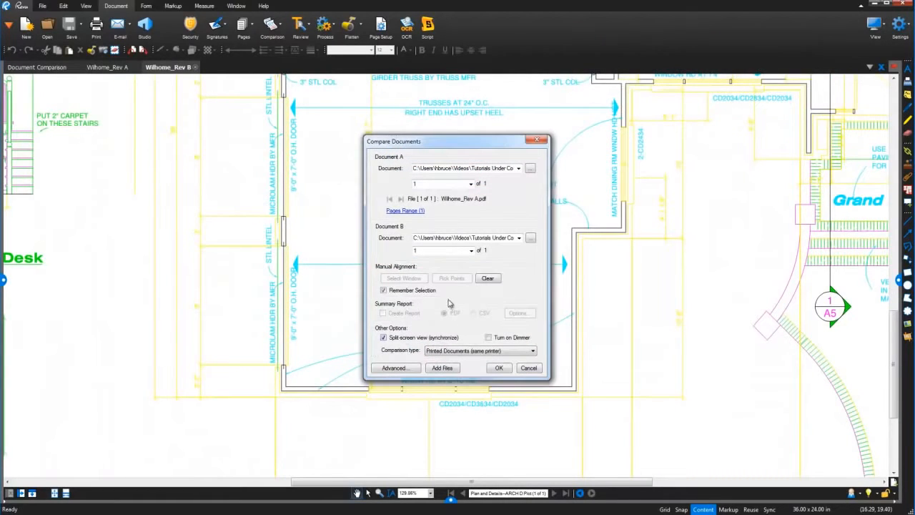
- Run the comparison to create Wilhome_Rev B_Diff with clouded differences
{"action": "left_click", "coordinate": [499, 368]}
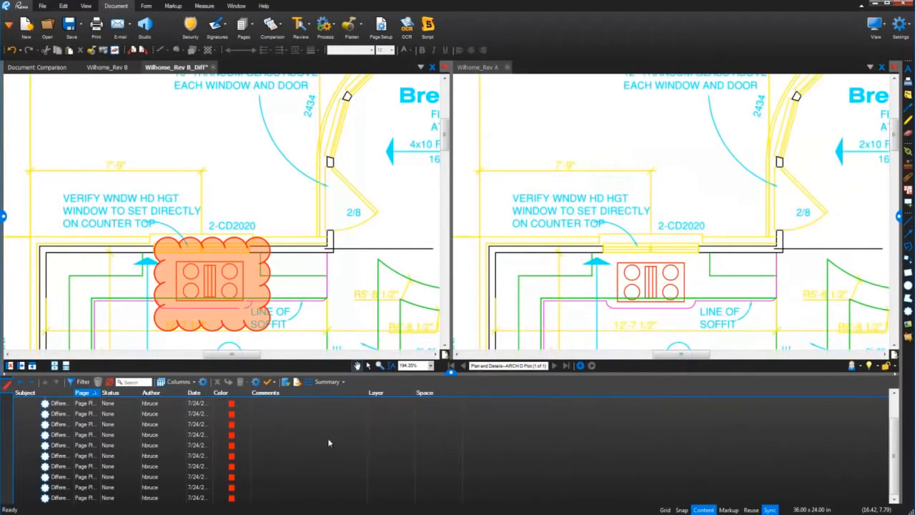
- Reply 'Was this approved by the Owner?' to the Dining ceiling difference
{"action": "left_click", "coordinate": [57, 413]}
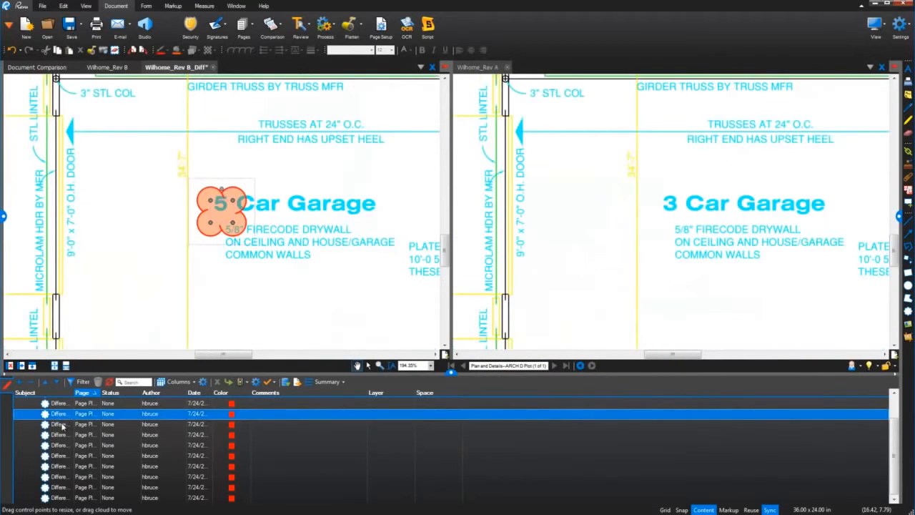
{"action": "left_click", "coordinate": [58, 444]}
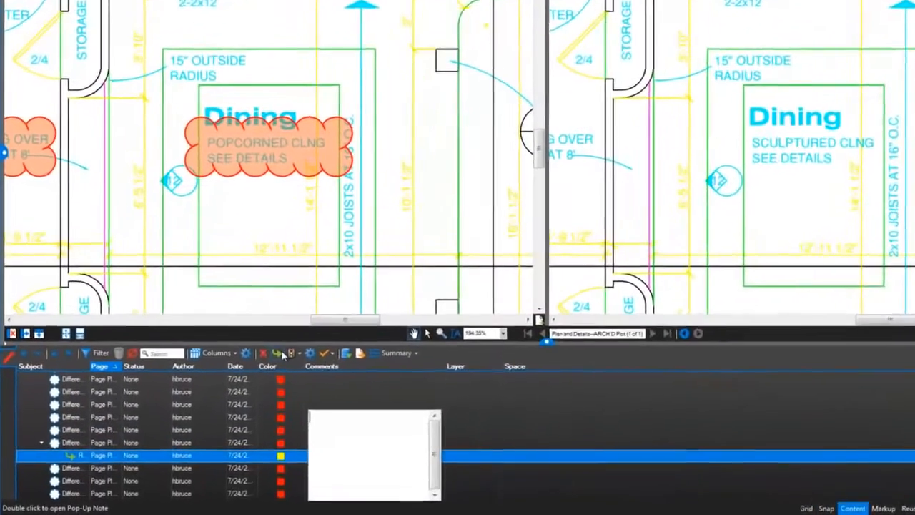
{"action": "type", "text": "Was this approved by the Owner?"}
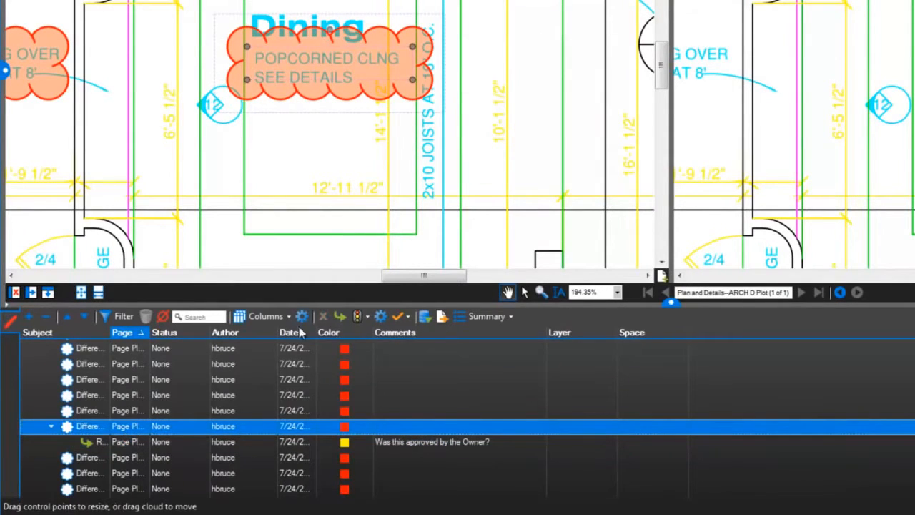
- Add the Checkmark column to the markups list and mark the difference Accepted
{"action": "left_click", "coordinate": [266, 316]}
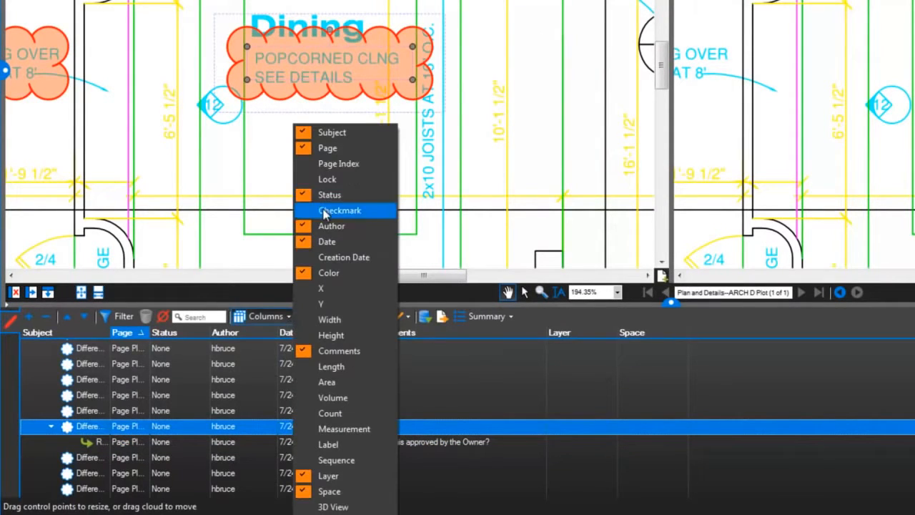
{"action": "left_click", "coordinate": [339, 210]}
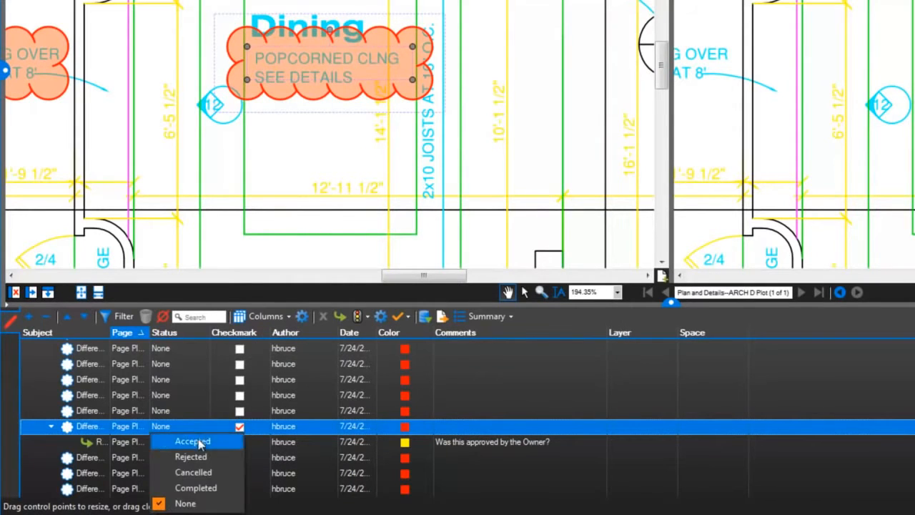
{"action": "left_click", "coordinate": [191, 456]}
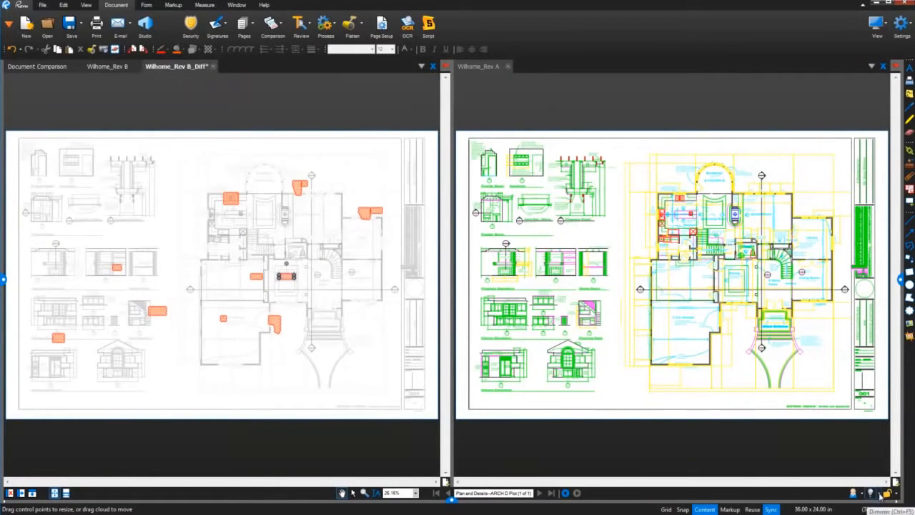
- Reopen the Compare Documents settings
{"action": "left_click", "coordinate": [870, 492]}
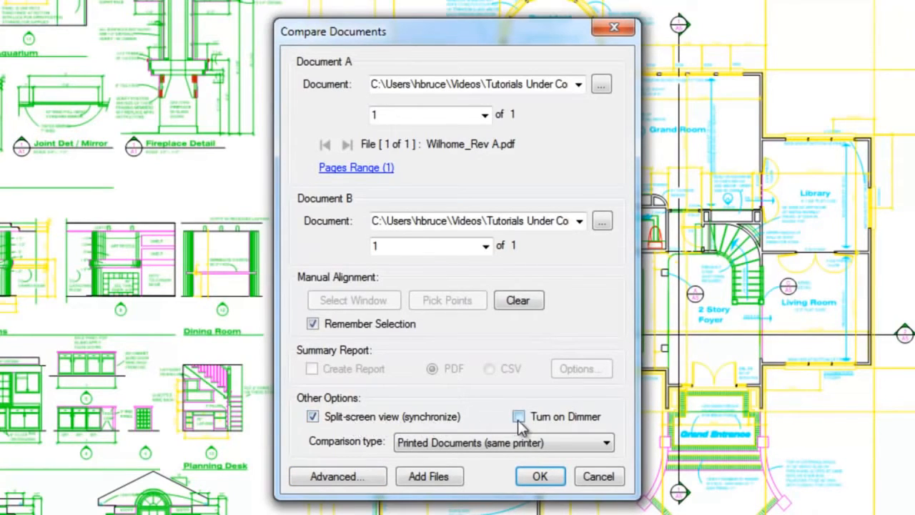
- Turn on the Dimmer, set comparison type to Scanned Documents, and open Advanced options
{"action": "left_click", "coordinate": [518, 416]}
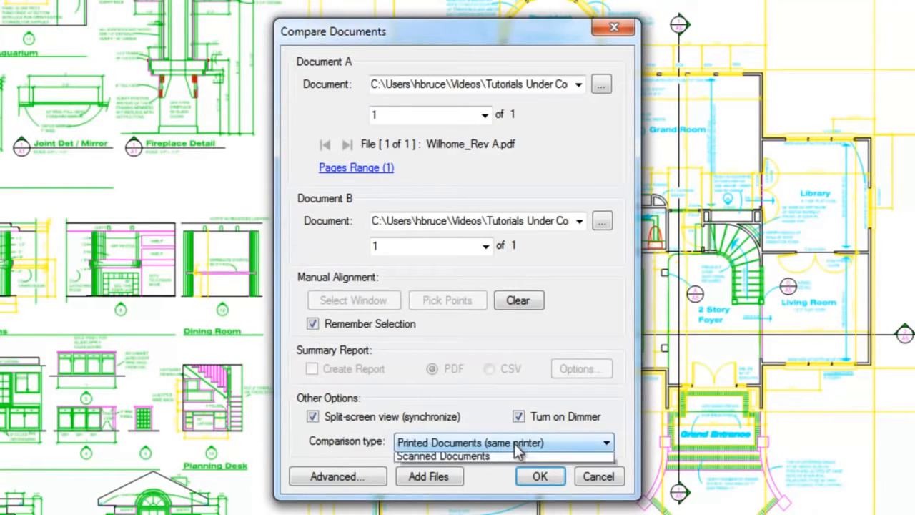
{"action": "left_click", "coordinate": [606, 442]}
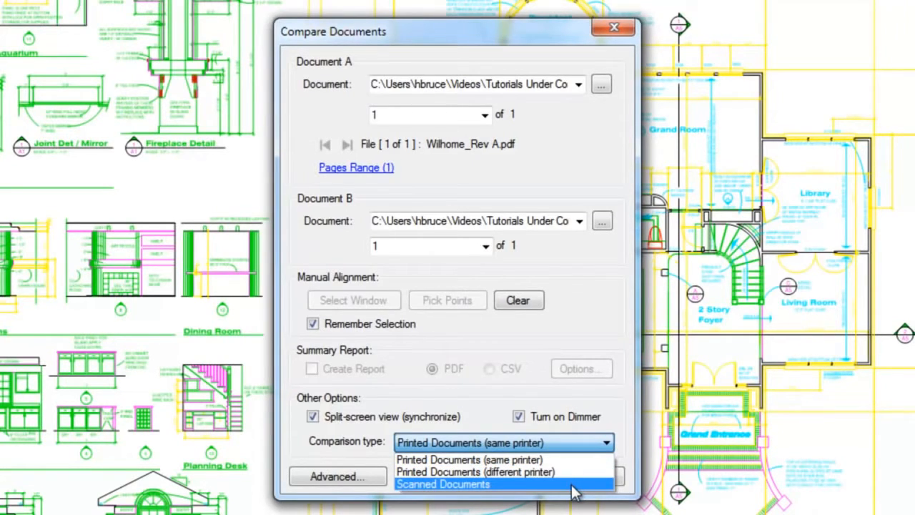
{"action": "left_click", "coordinate": [443, 484]}
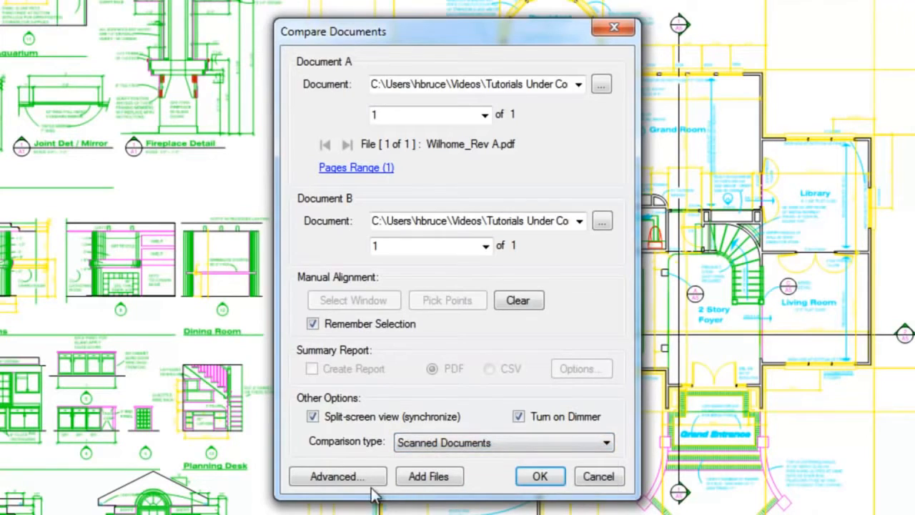
{"action": "left_click", "coordinate": [336, 476]}
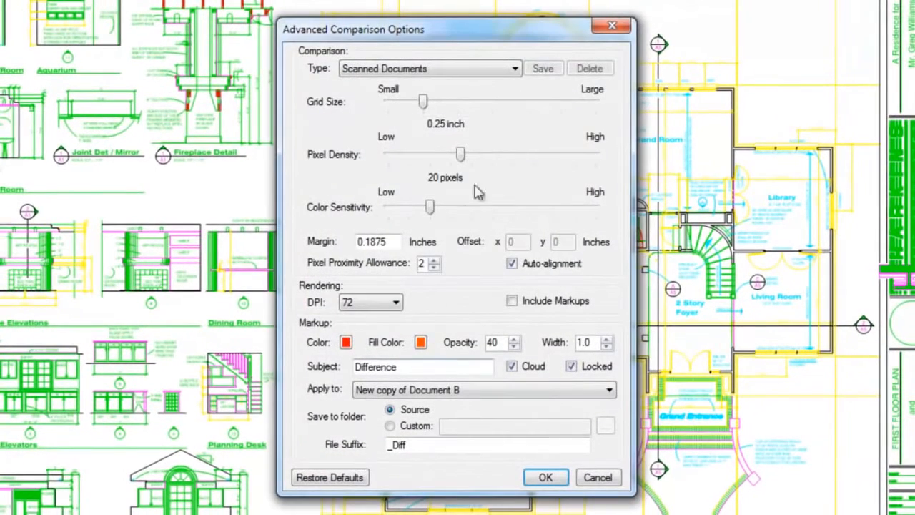
- Set grid size to 0.5 inch, adjust colour sensitivity, and save preset 'Scanned Documents from Contractor'
{"action": "left_click_drag", "start_coordinate": [422, 101], "coordinate": [457, 101]}
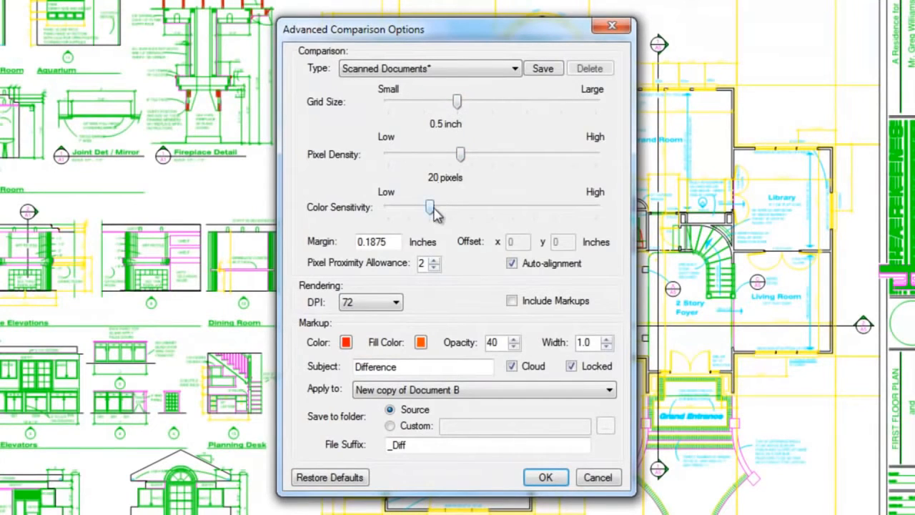
{"action": "left_click_drag", "start_coordinate": [429, 207], "coordinate": [439, 207]}
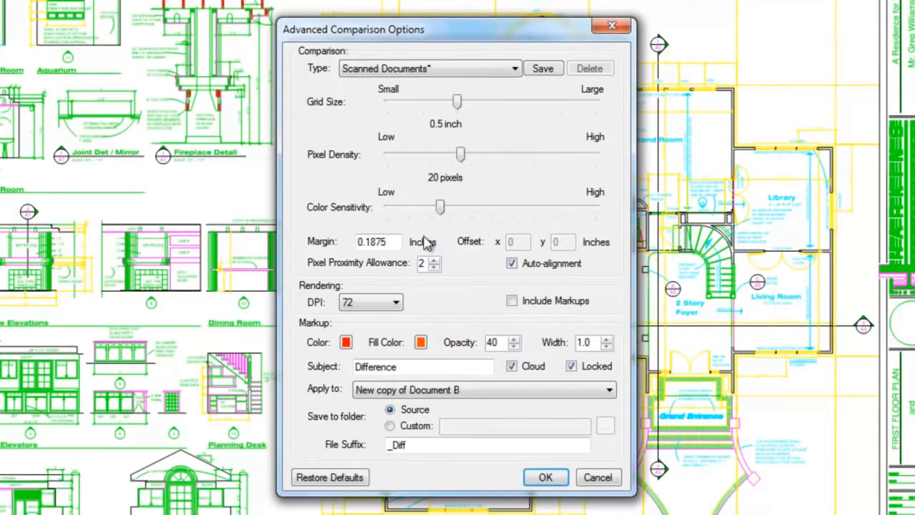
{"action": "mouse_move", "coordinate": [486, 242]}
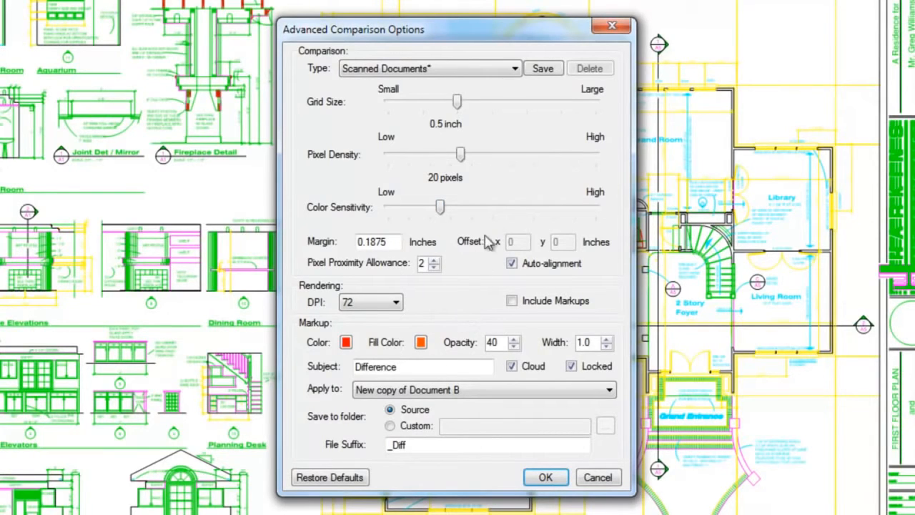
{"action": "left_click", "coordinate": [542, 67]}
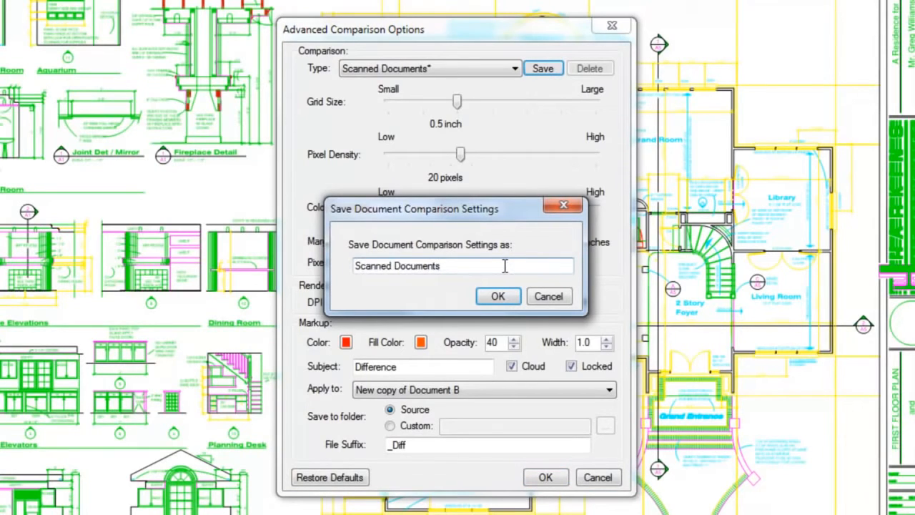
{"action": "type", "text": "from Contra"}
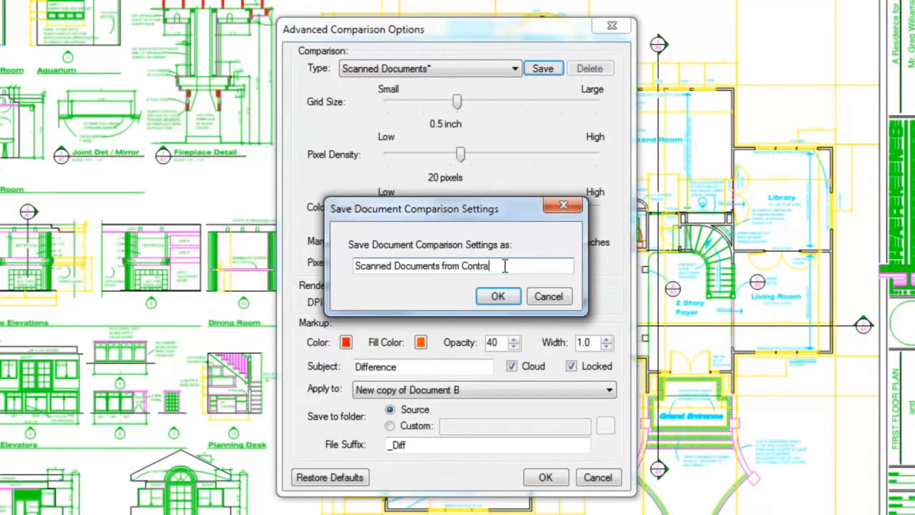
{"action": "type", "text": "ctor"}
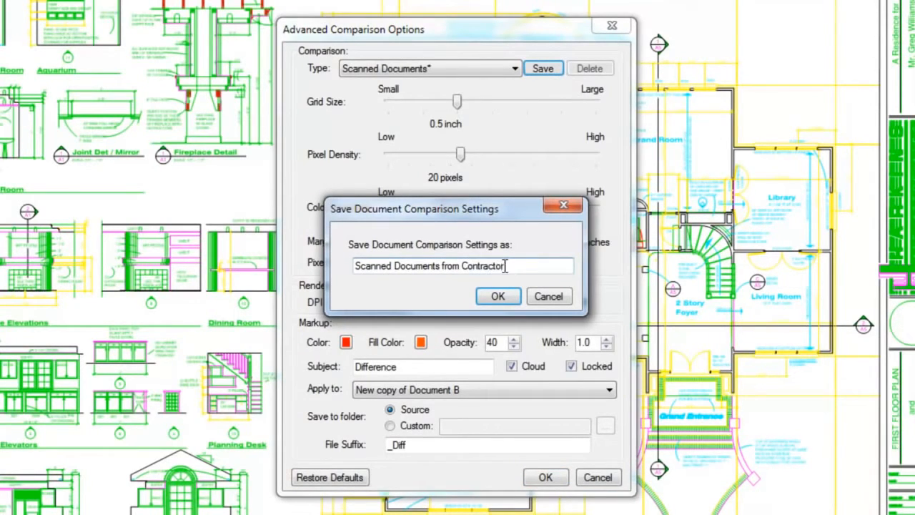
{"action": "left_click", "coordinate": [498, 296]}
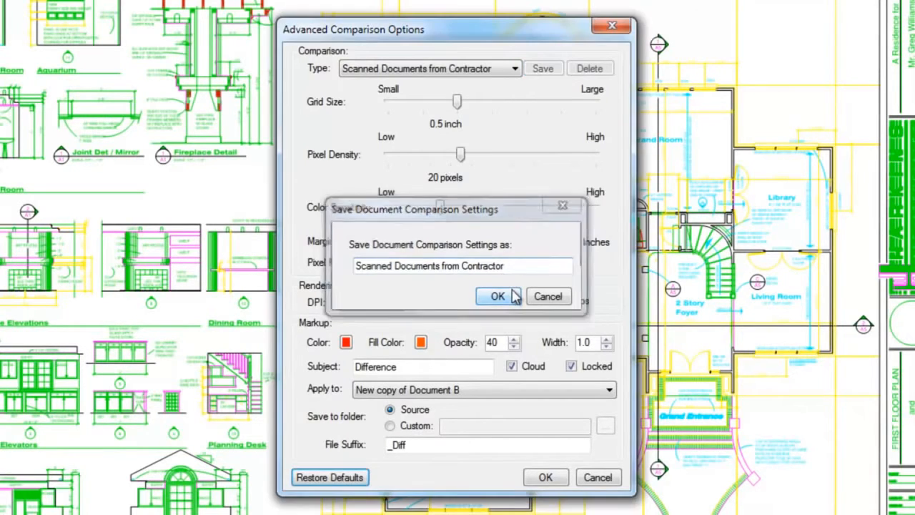
{"action": "left_click", "coordinate": [498, 296]}
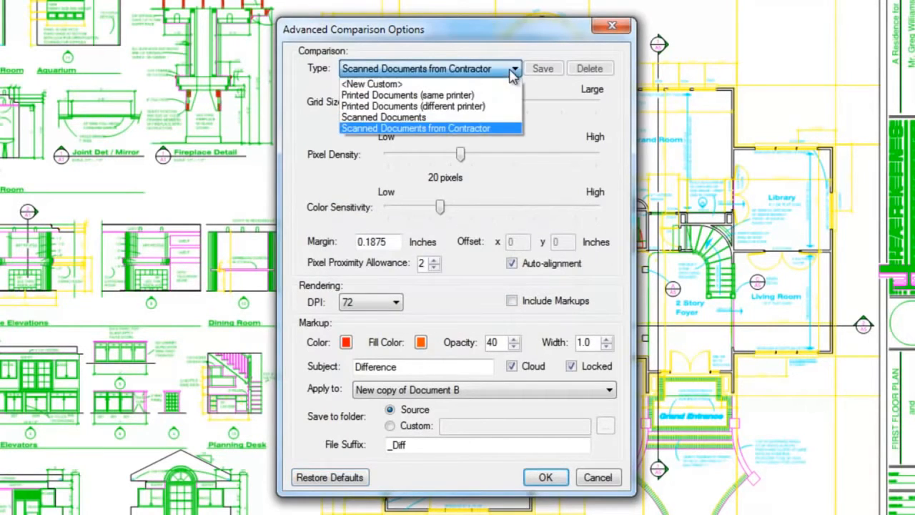
{"action": "mouse_move", "coordinate": [517, 133]}
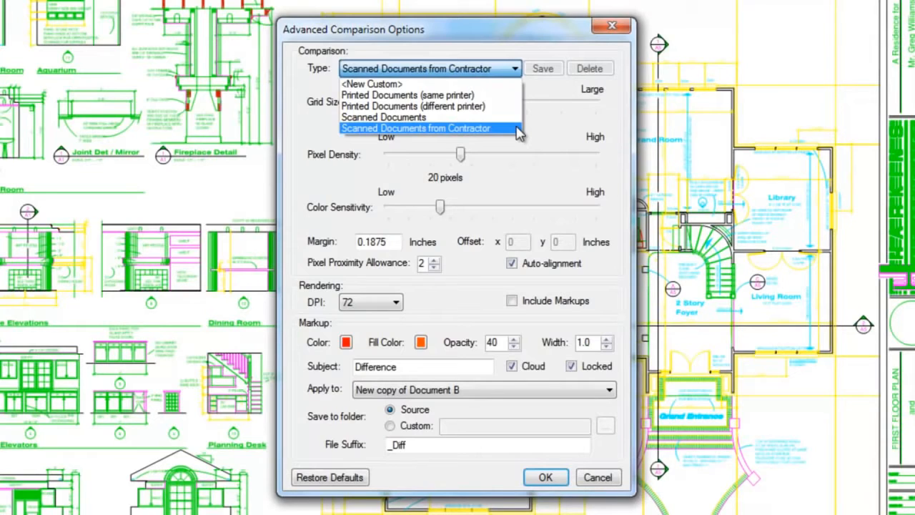
{"action": "mouse_move", "coordinate": [511, 100]}
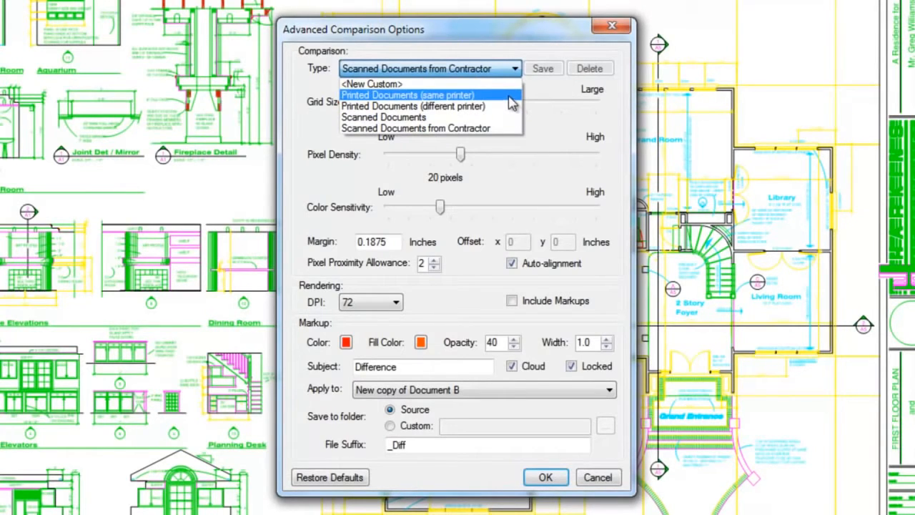
{"action": "mouse_move", "coordinate": [508, 105]}
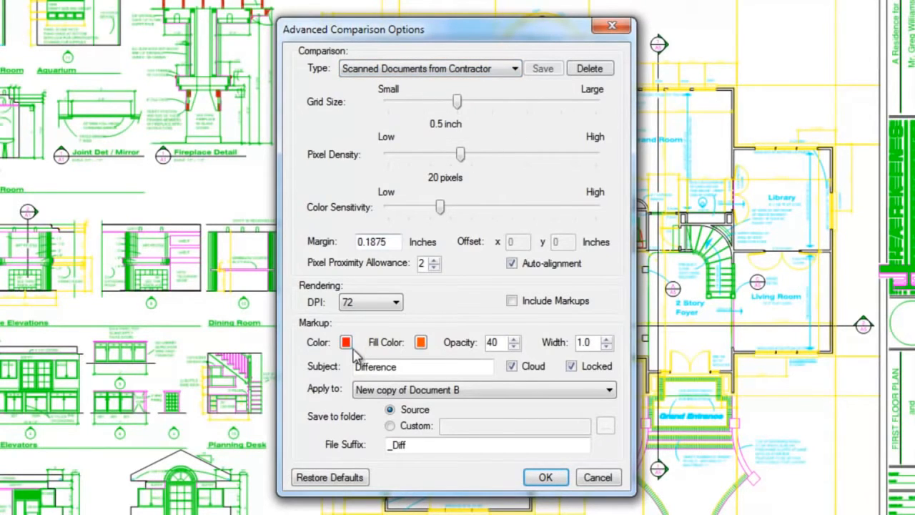
- Change markup colour, send markups to a new Document B copy with suffix _Clouded, and resave the preset
{"action": "left_click", "coordinate": [346, 342]}
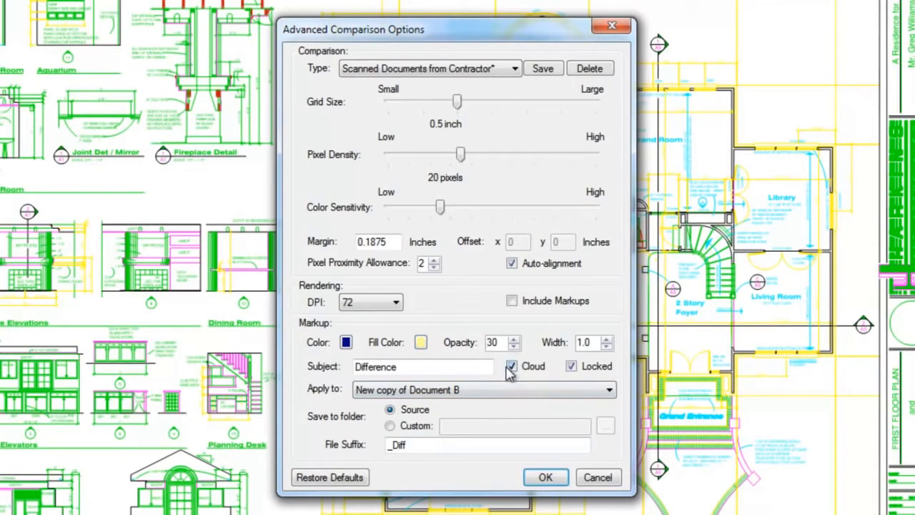
{"action": "left_click", "coordinate": [608, 390]}
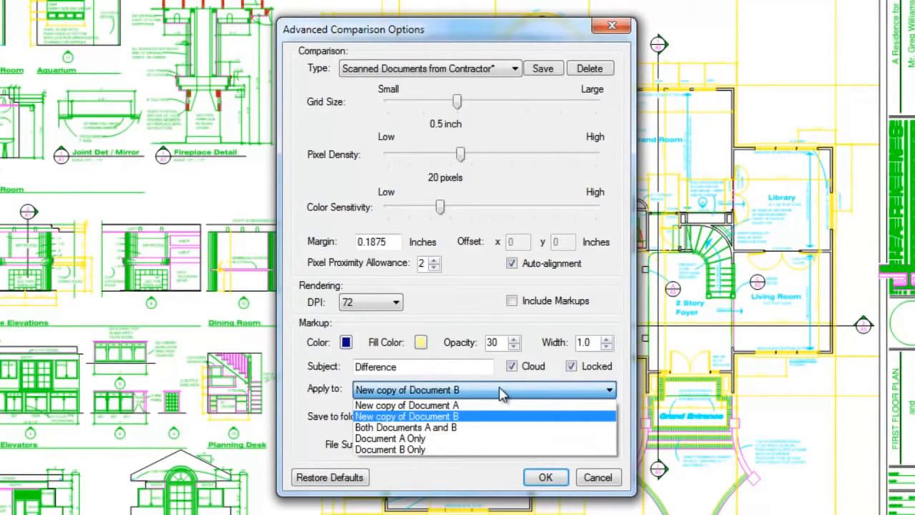
{"action": "left_click", "coordinate": [406, 416]}
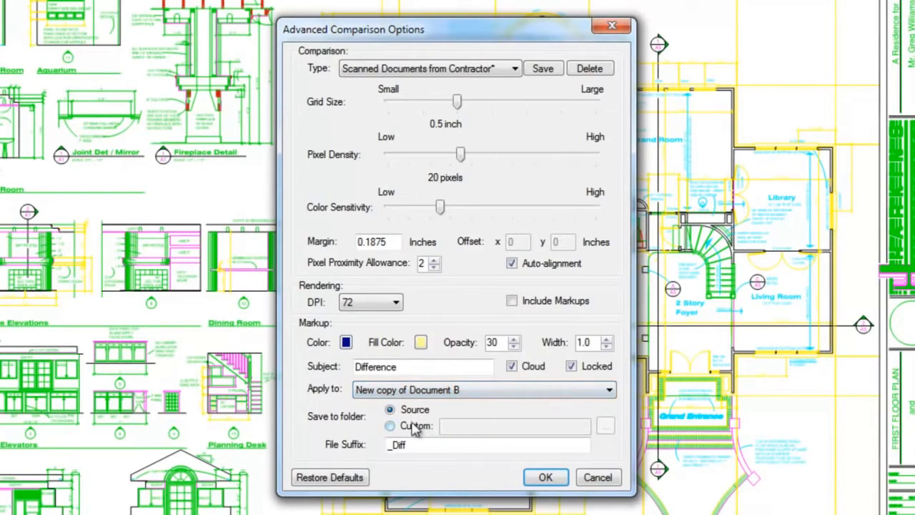
{"action": "left_click", "coordinate": [390, 425]}
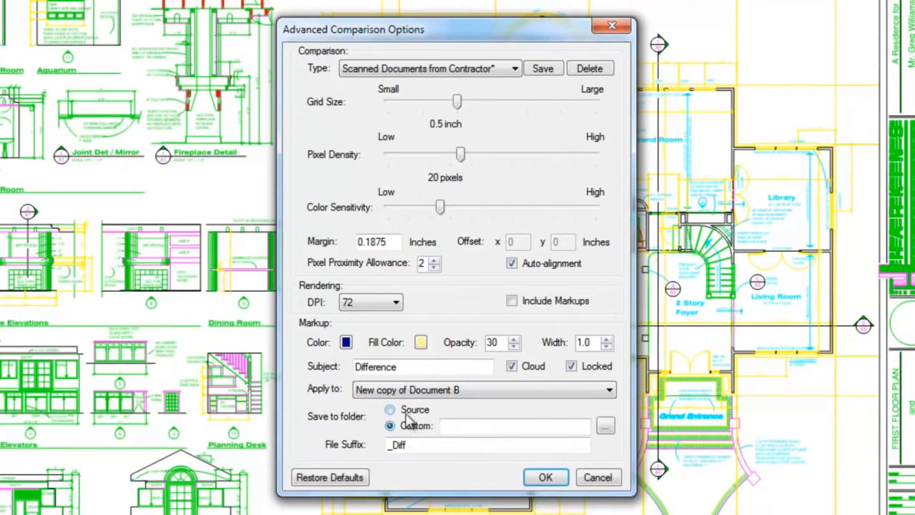
{"action": "left_click", "coordinate": [391, 409]}
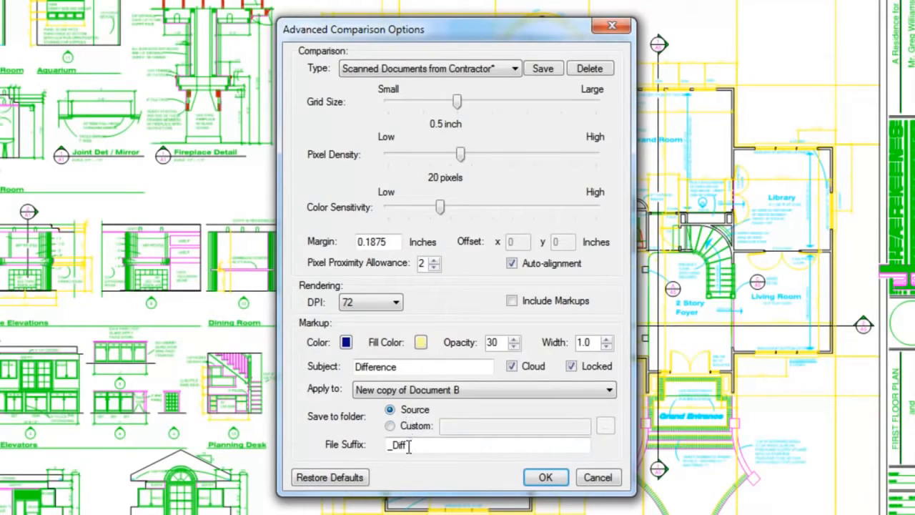
{"action": "type", "text": "_Clouded"}
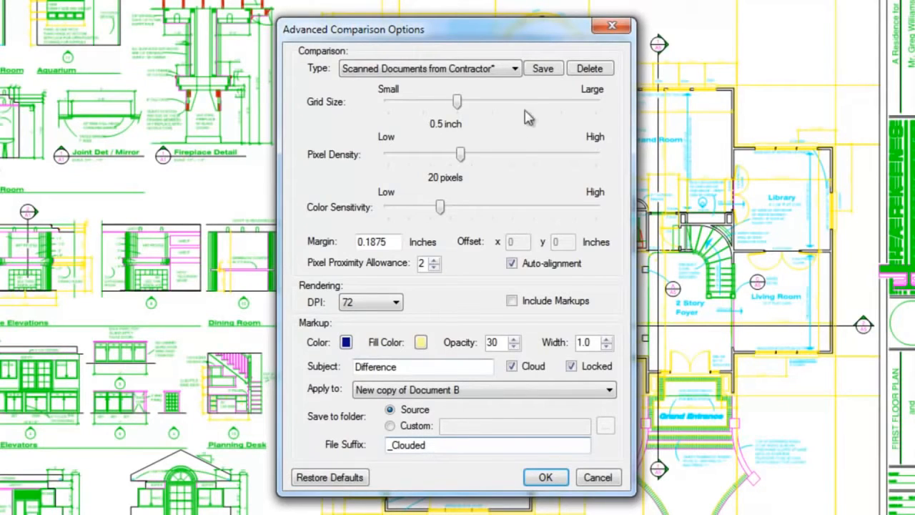
{"action": "left_click", "coordinate": [542, 68]}
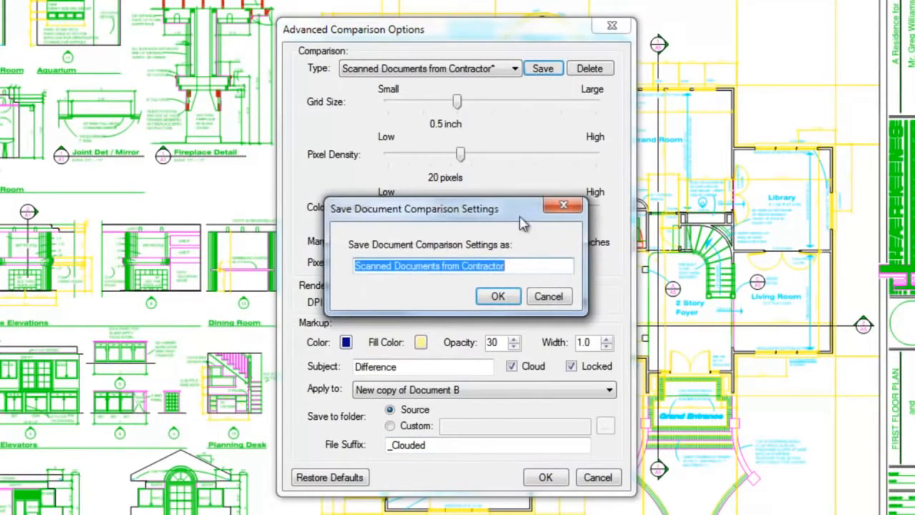
{"action": "left_click", "coordinate": [497, 296]}
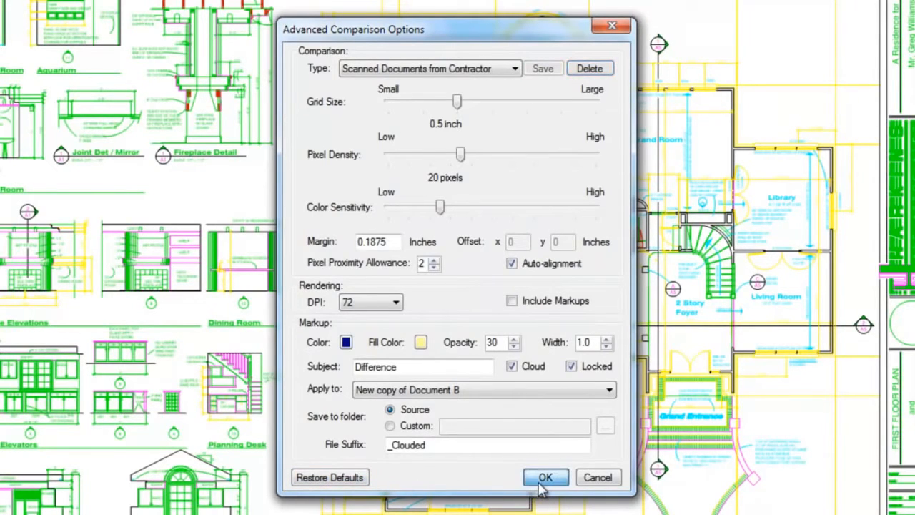
{"action": "left_click", "coordinate": [545, 477]}
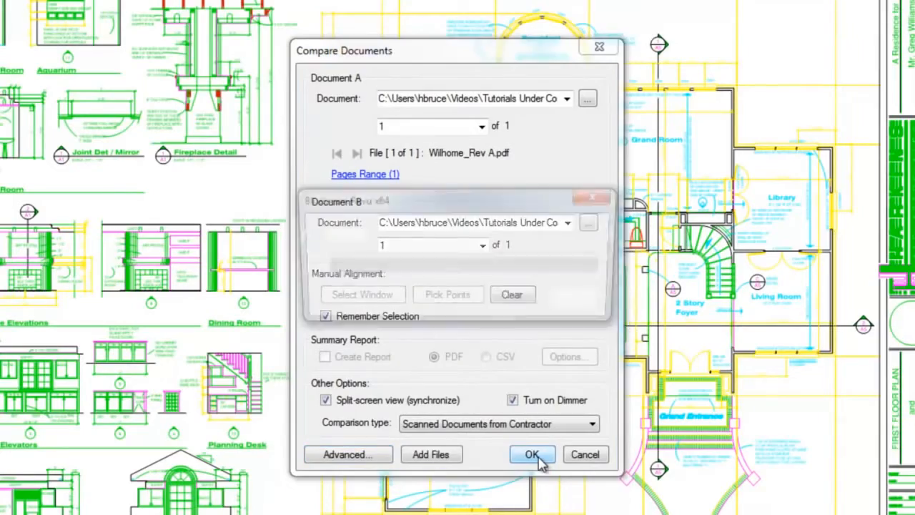
- View and close the batch file list, then open Batch Compare Documents
{"action": "left_click", "coordinate": [532, 454]}
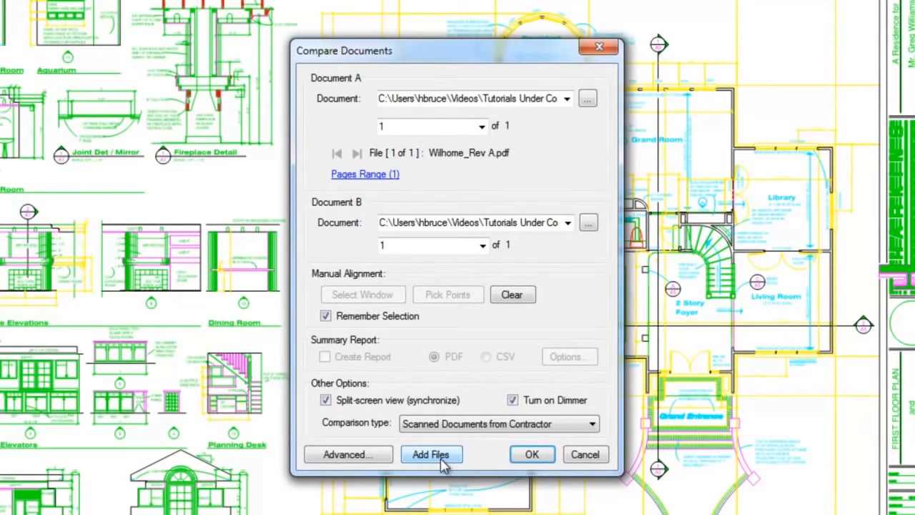
{"action": "left_click", "coordinate": [431, 453]}
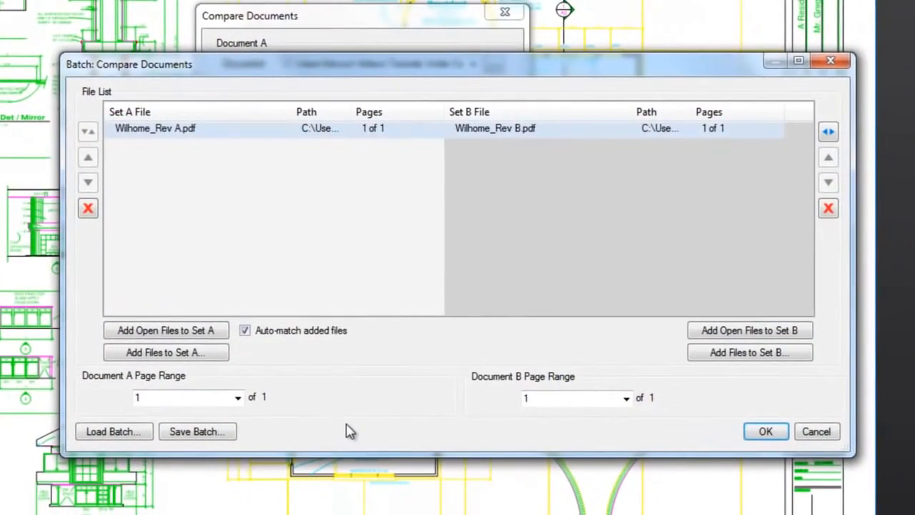
{"action": "left_click", "coordinate": [766, 431]}
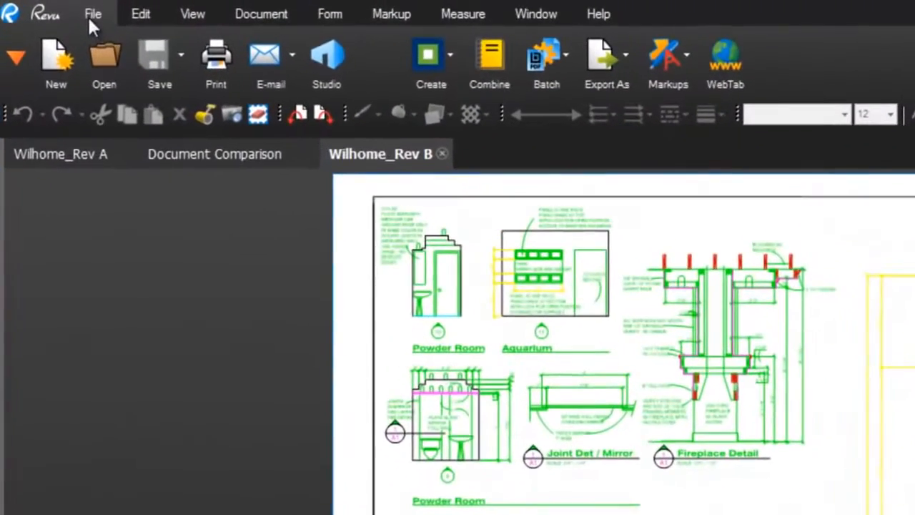
{"action": "left_click", "coordinate": [547, 55]}
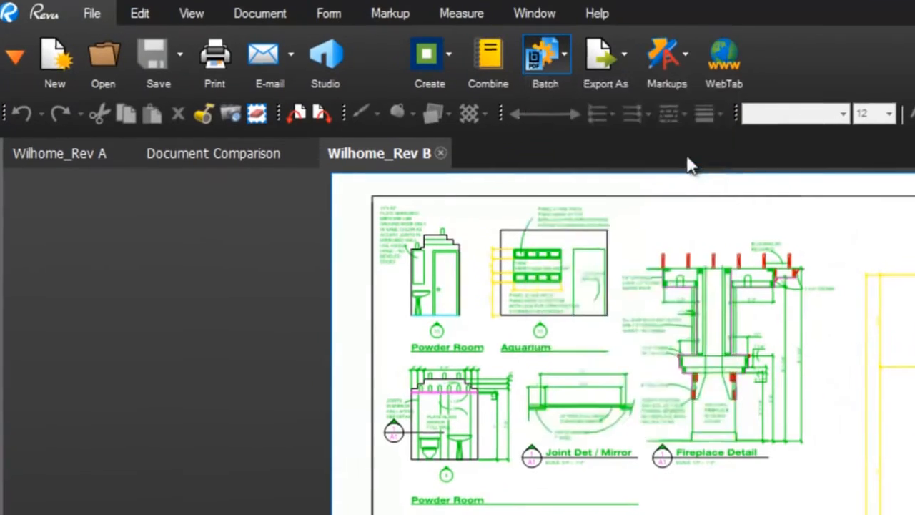
{"action": "left_click", "coordinate": [545, 61]}
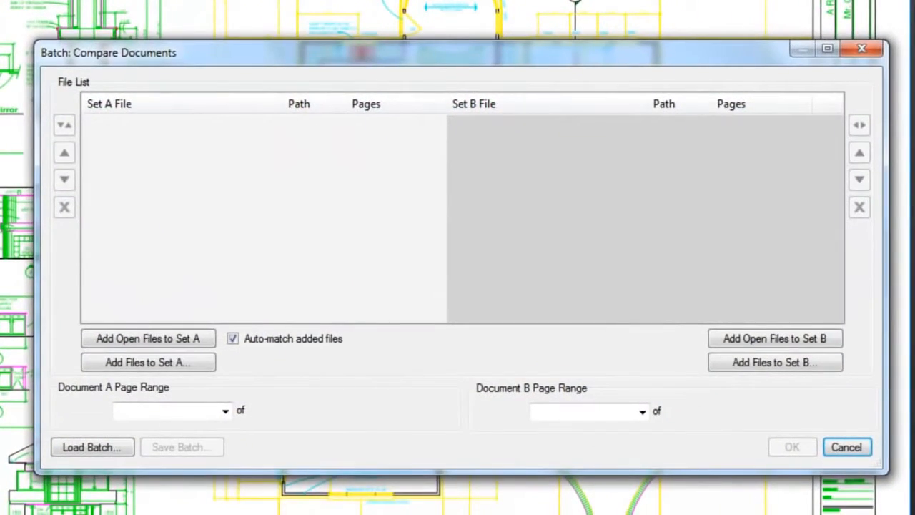
{"action": "left_click", "coordinate": [846, 446]}
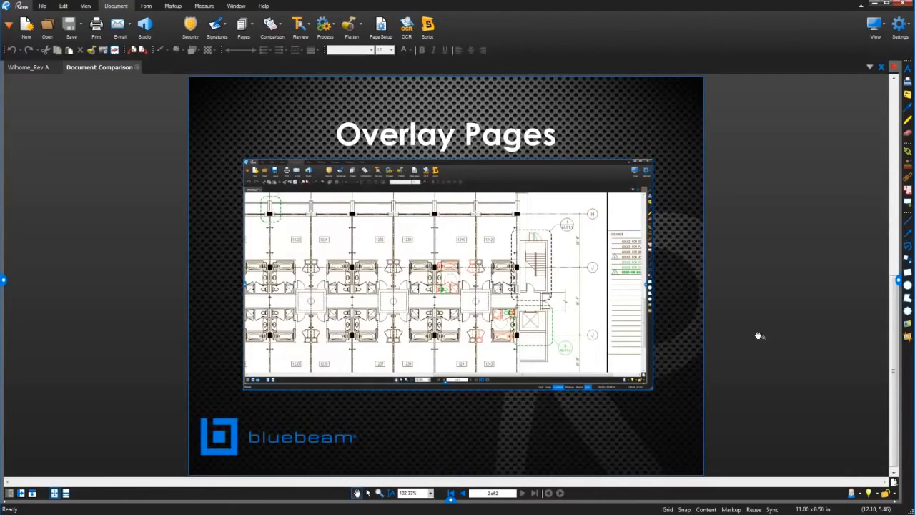
{"action": "mouse_move", "coordinate": [501, 197]}
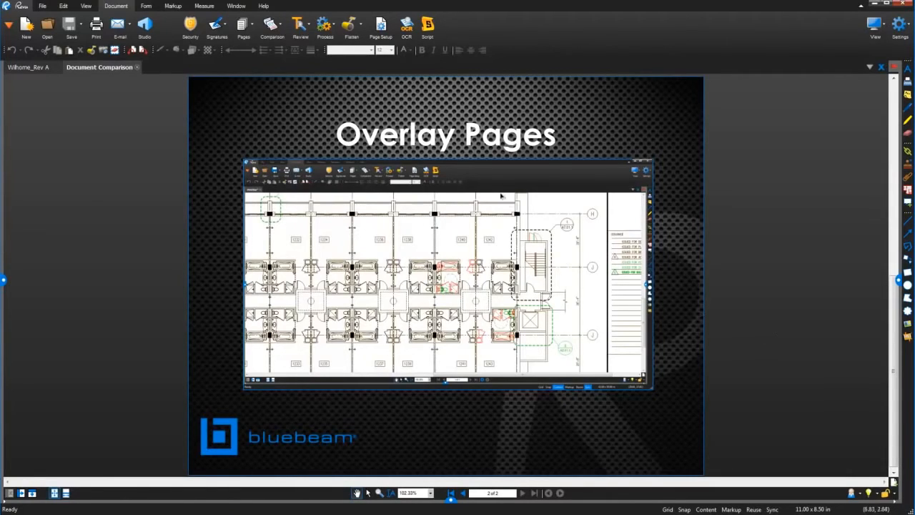
- Open Overlay Pages and remove the listed documents from the Layers list
{"action": "left_click", "coordinate": [272, 27]}
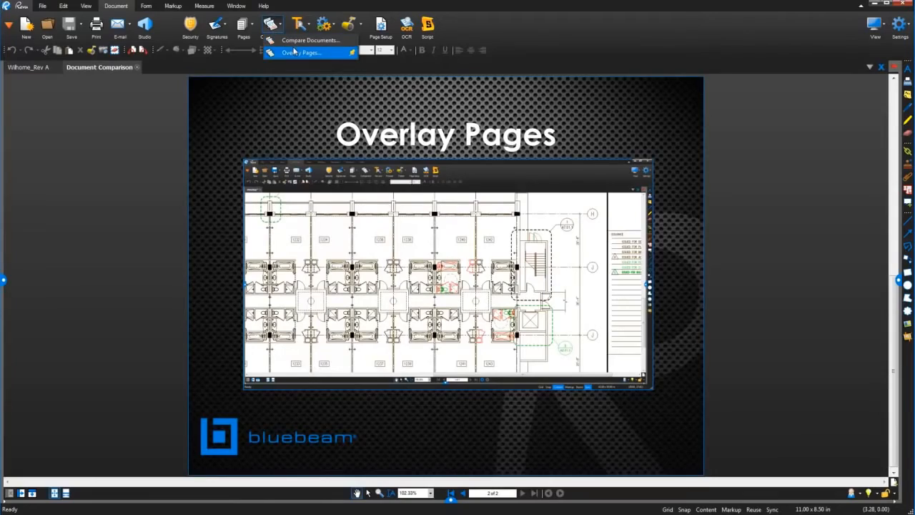
{"action": "left_click", "coordinate": [303, 52]}
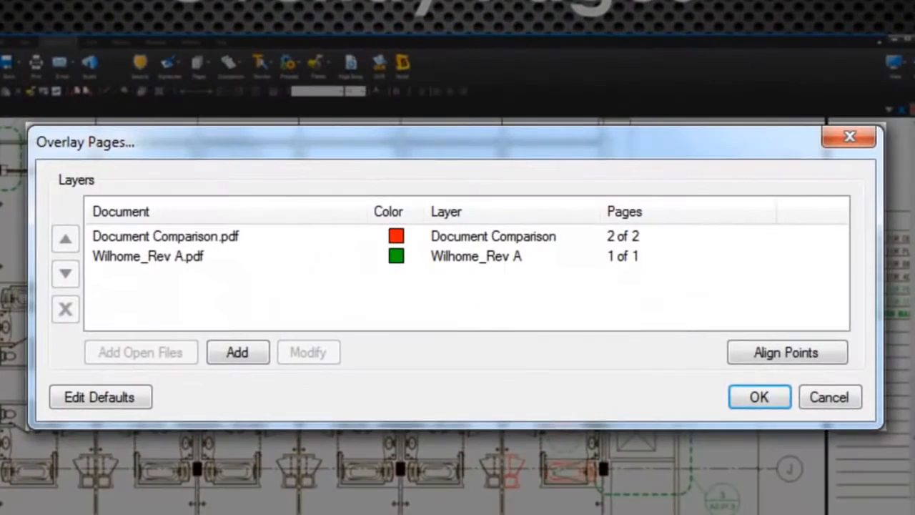
{"action": "mouse_move", "coordinate": [161, 278]}
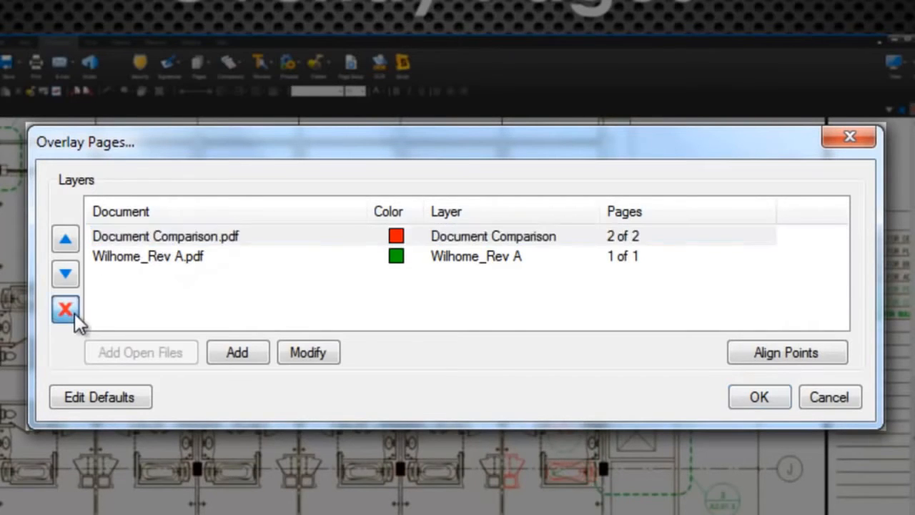
{"action": "left_click", "coordinate": [65, 309]}
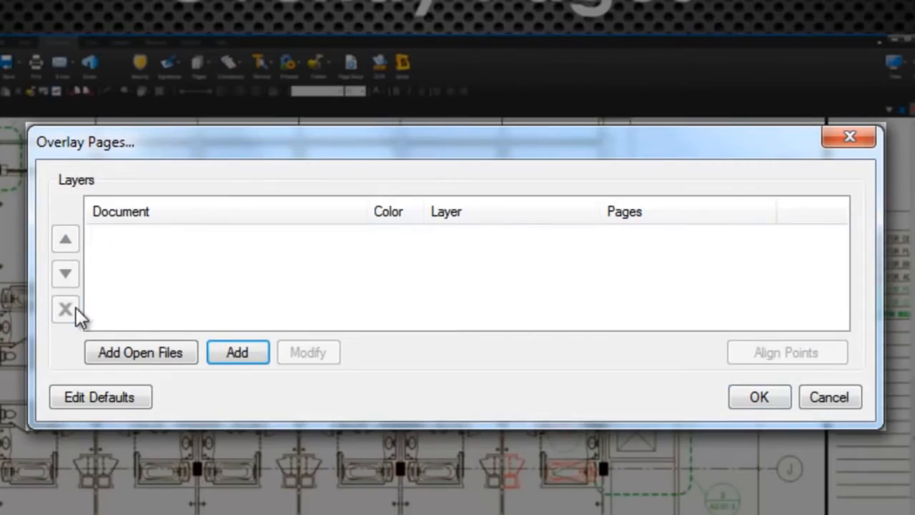
{"action": "left_click", "coordinate": [237, 352]}
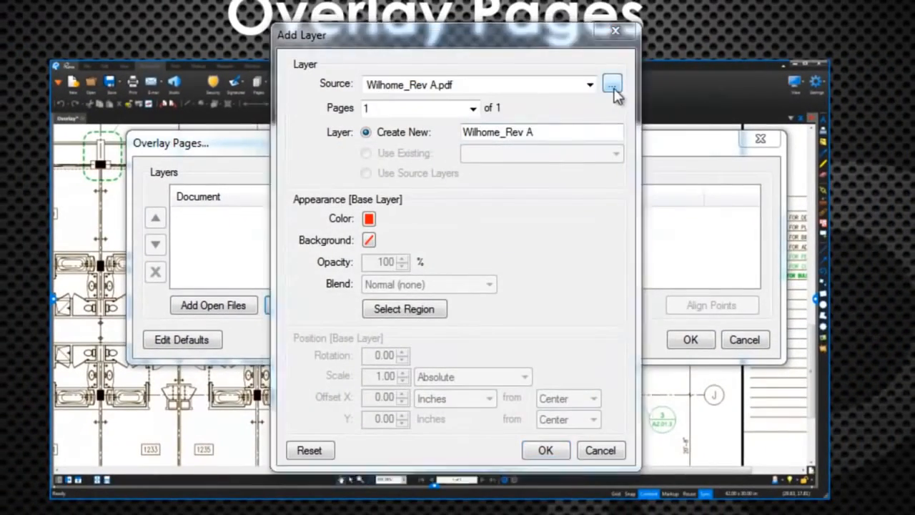
- Add the Bulletin 1 13-1215 and 13-1216-SUITES drawings as layers and generate the overlay
{"action": "left_click", "coordinate": [612, 84]}
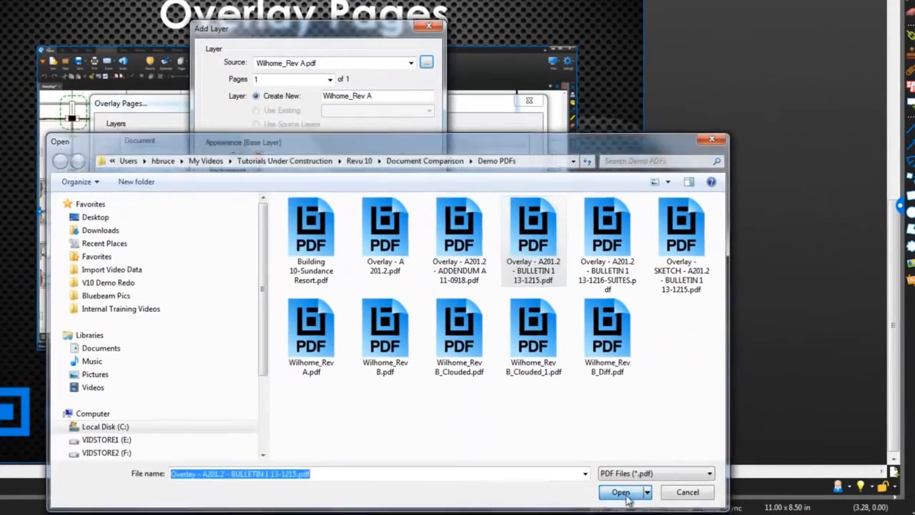
{"action": "left_click", "coordinate": [620, 492]}
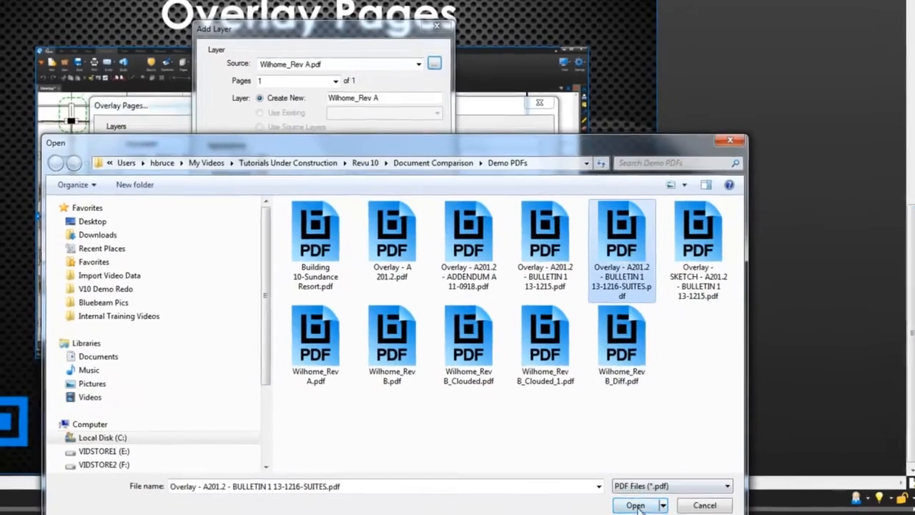
{"action": "left_click", "coordinate": [635, 506]}
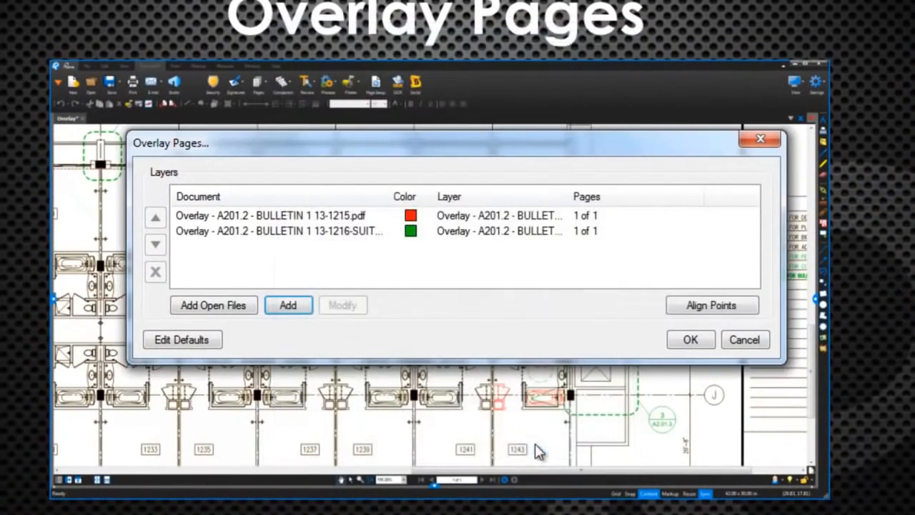
{"action": "mouse_move", "coordinate": [599, 229]}
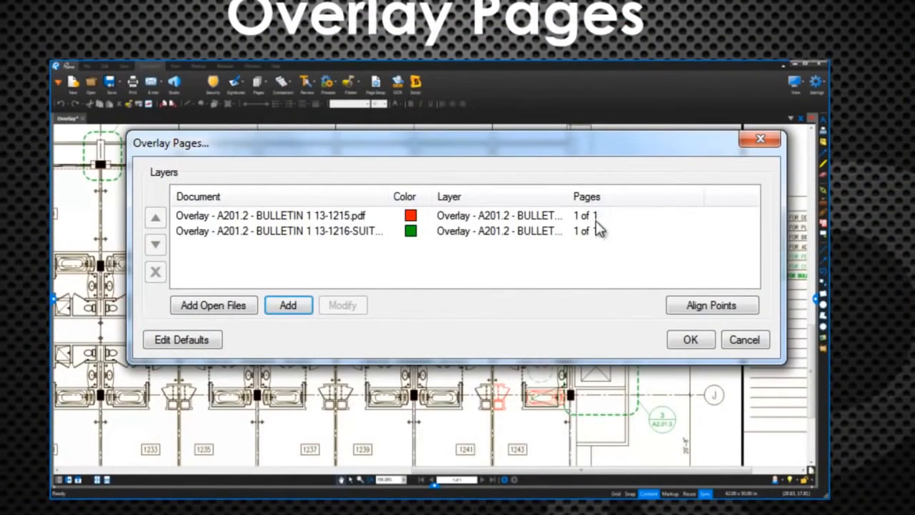
{"action": "mouse_move", "coordinate": [596, 220]}
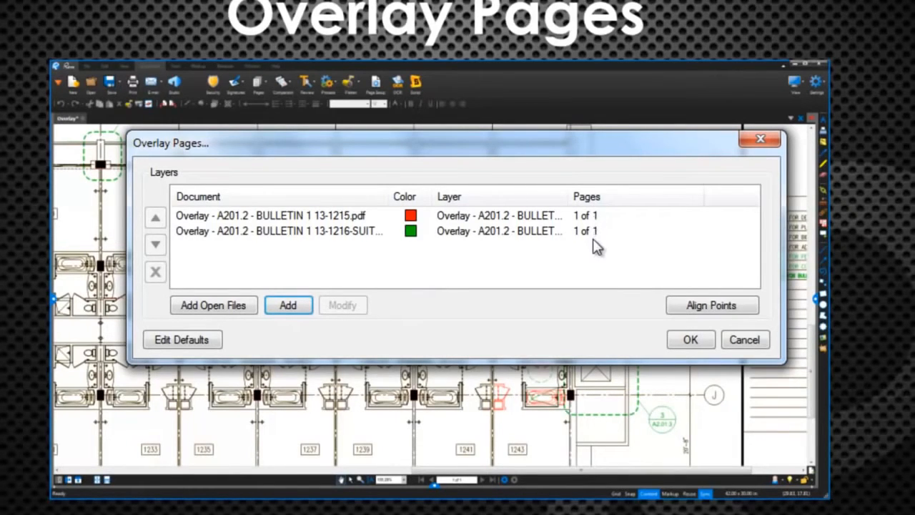
{"action": "left_click", "coordinate": [690, 339]}
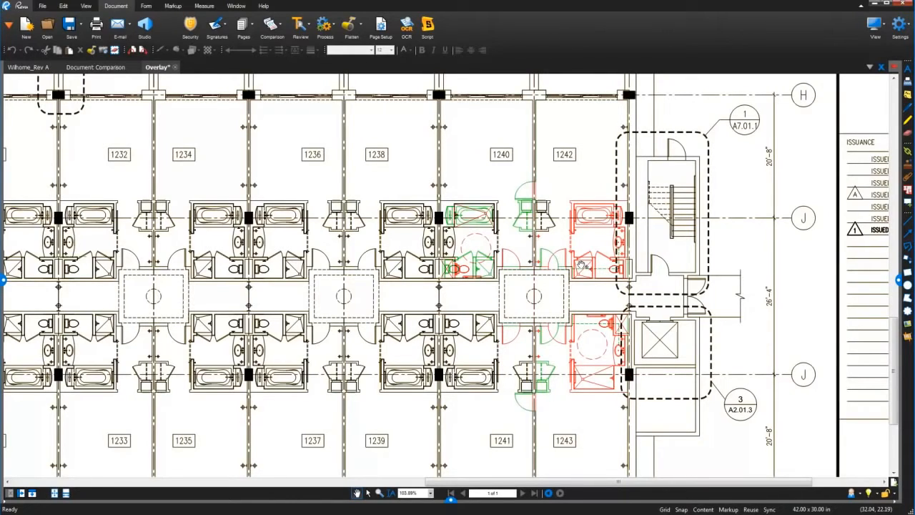
{"action": "mouse_move", "coordinate": [517, 218]}
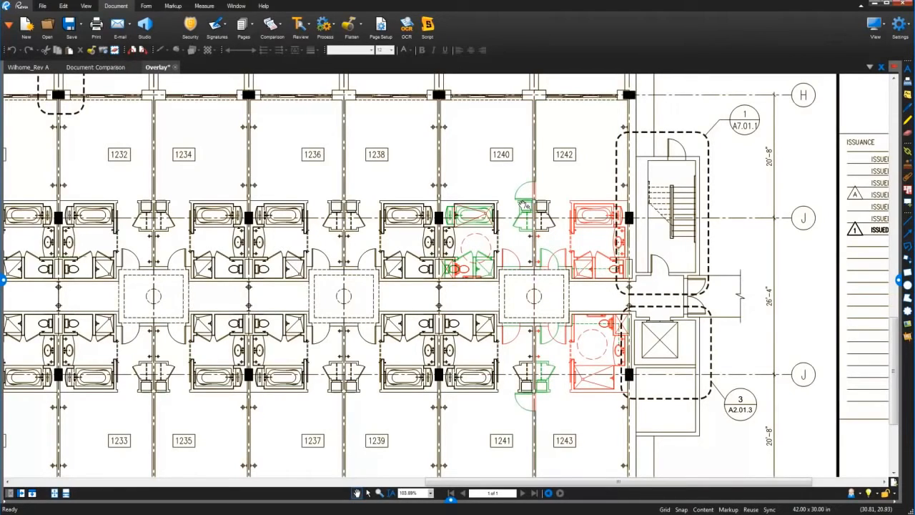
{"action": "mouse_move", "coordinate": [376, 119]}
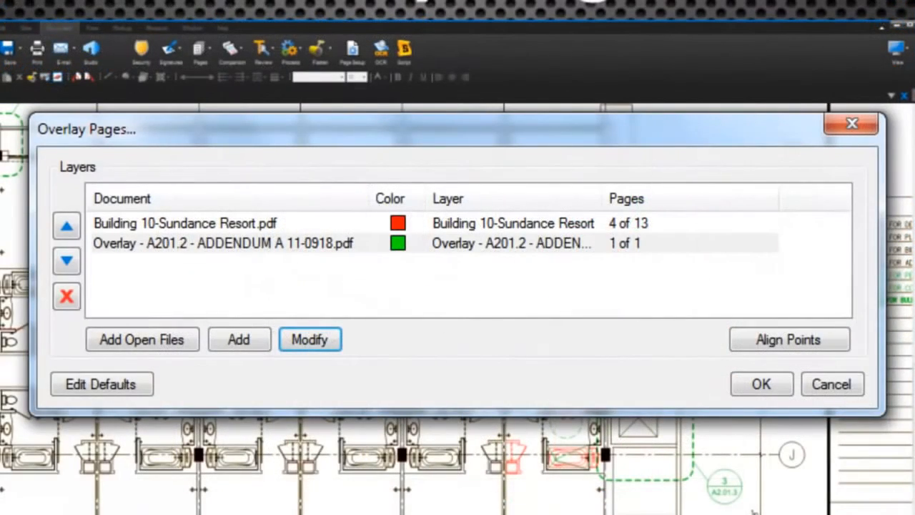
{"action": "mouse_move", "coordinate": [869, 450]}
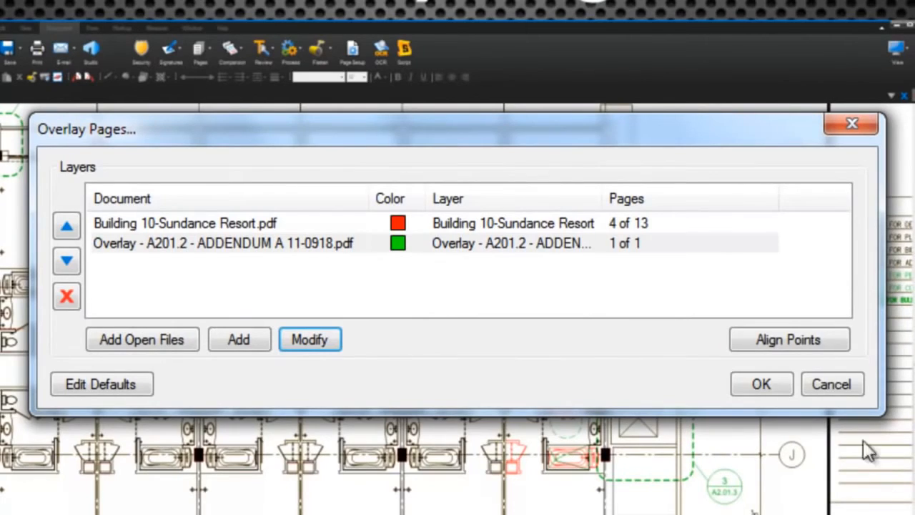
{"action": "left_click", "coordinate": [310, 339]}
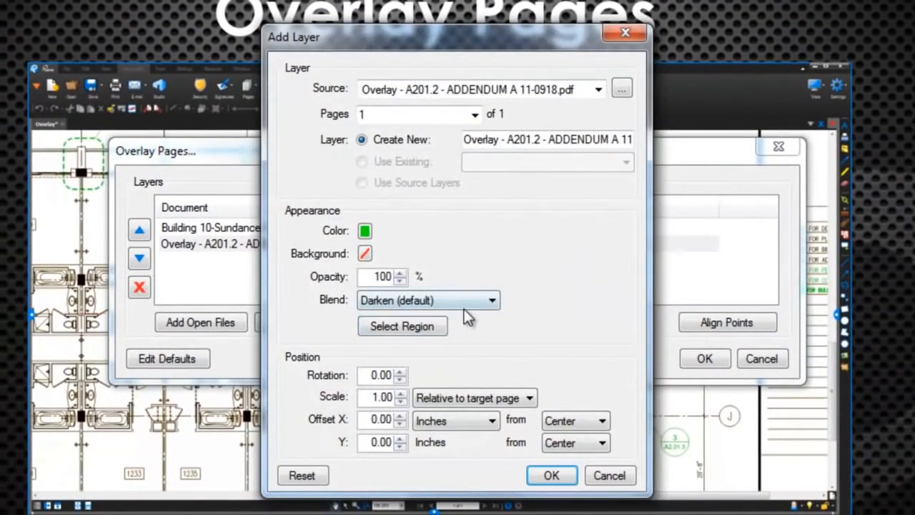
{"action": "mouse_move", "coordinate": [473, 316]}
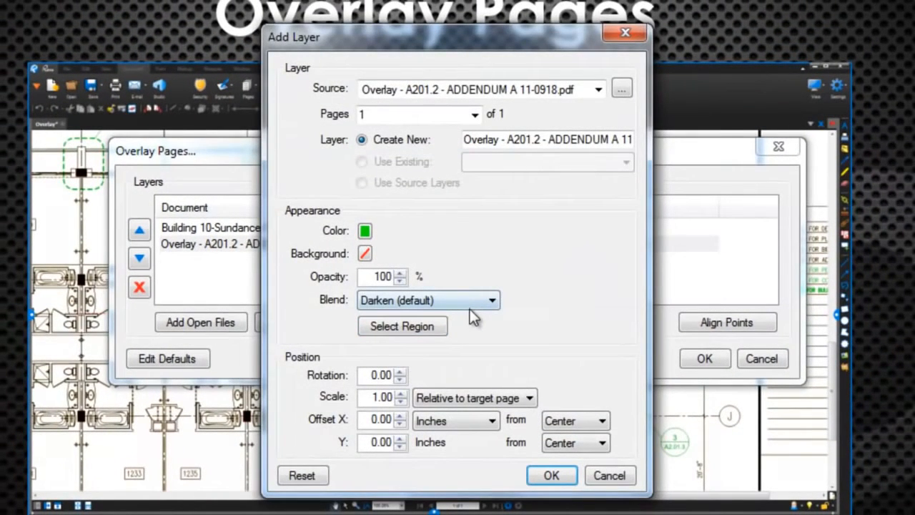
{"action": "left_click", "coordinate": [364, 231]}
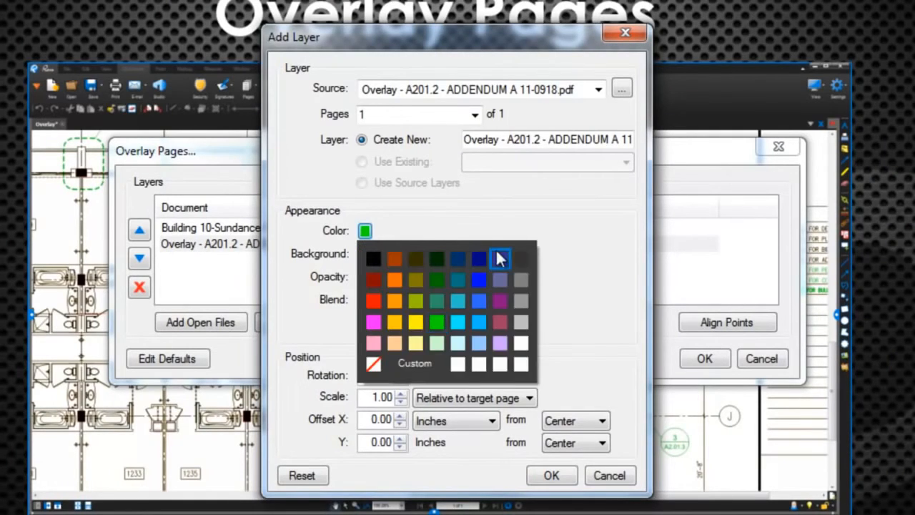
{"action": "left_click", "coordinate": [498, 258]}
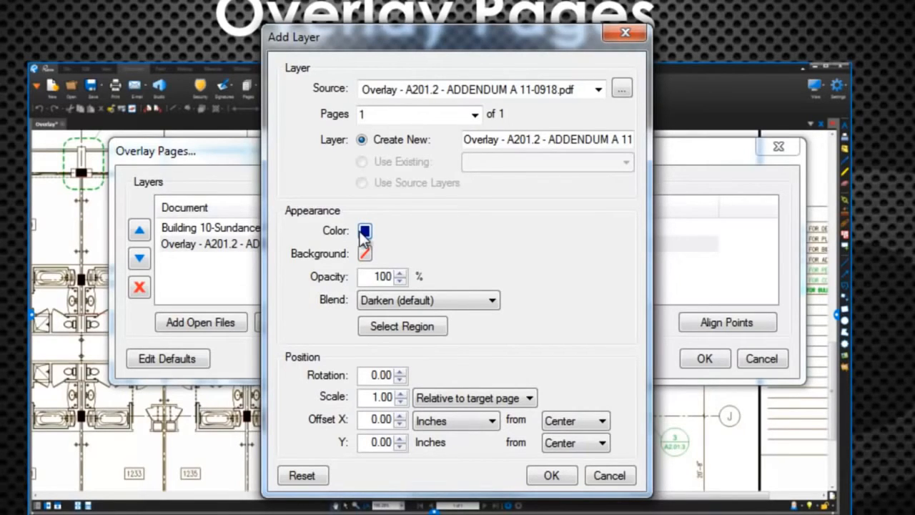
{"action": "left_click", "coordinate": [551, 475]}
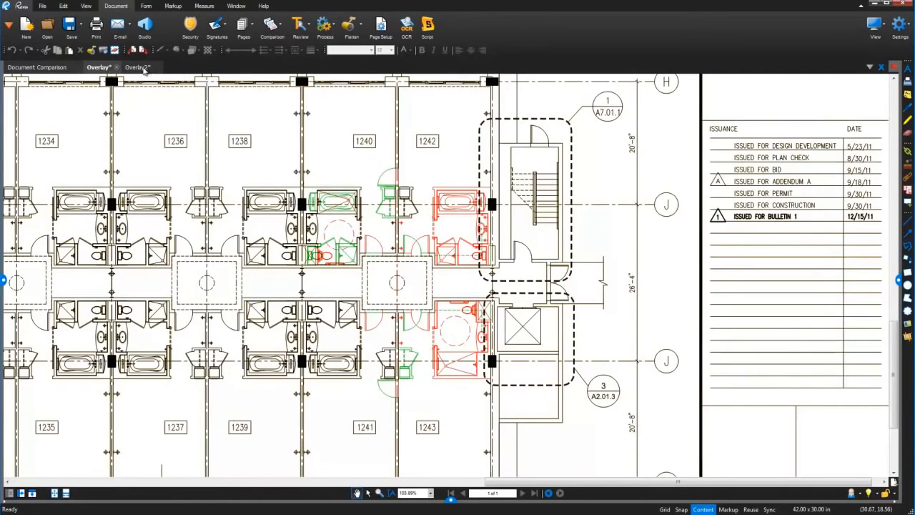
{"action": "left_click", "coordinate": [136, 67]}
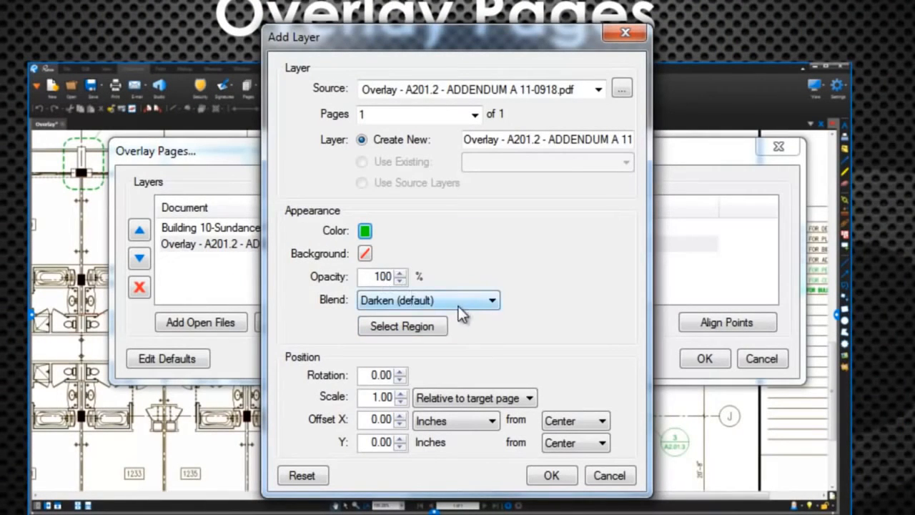
{"action": "mouse_move", "coordinate": [478, 336]}
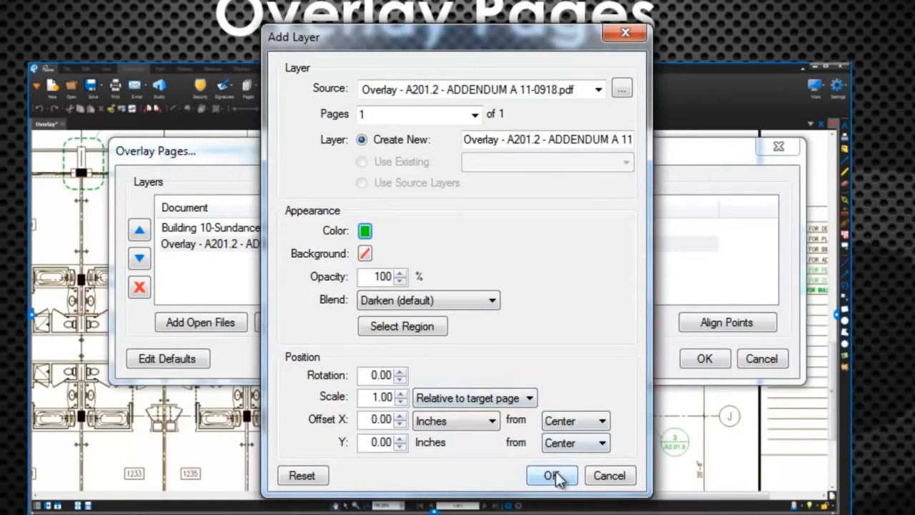
{"action": "left_click", "coordinate": [551, 475]}
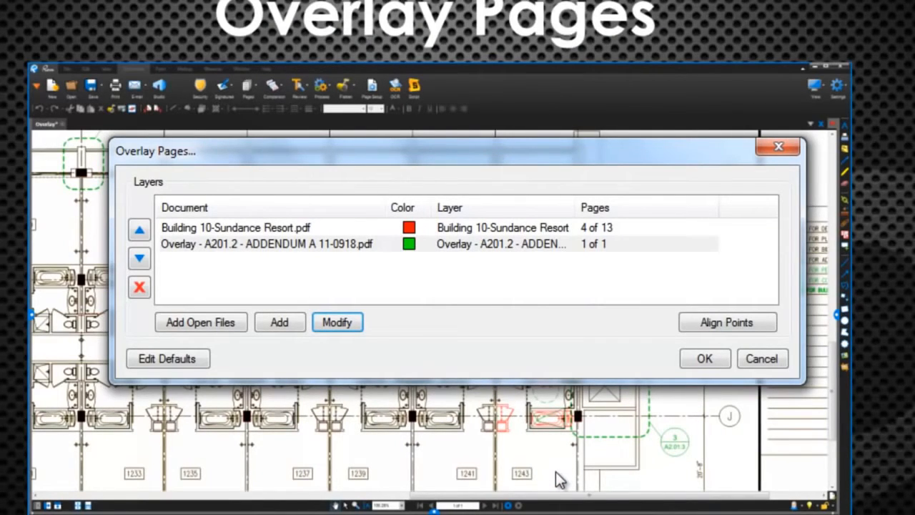
{"action": "mouse_move", "coordinate": [279, 322]}
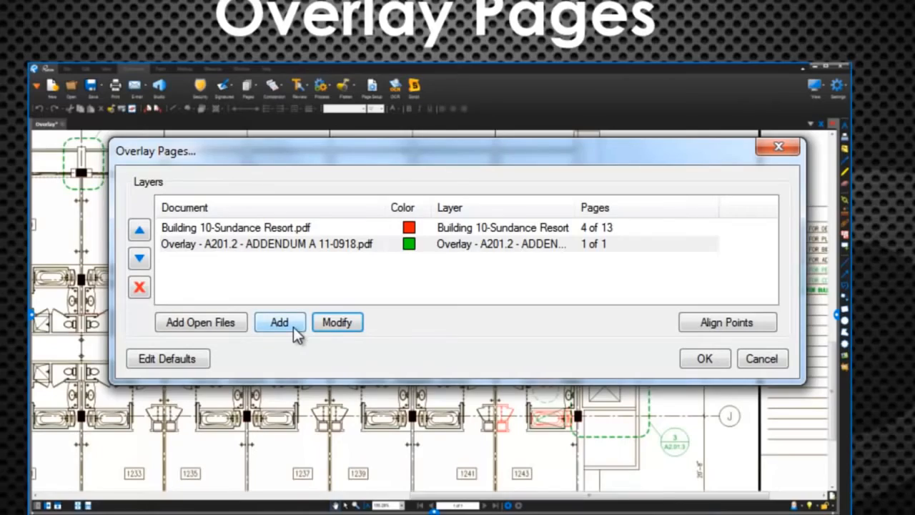
- Load the BULLETIN 1 13-1215 PDF as a blue layer named 'BULLETIN 1 13-1215'
{"action": "left_click", "coordinate": [279, 321]}
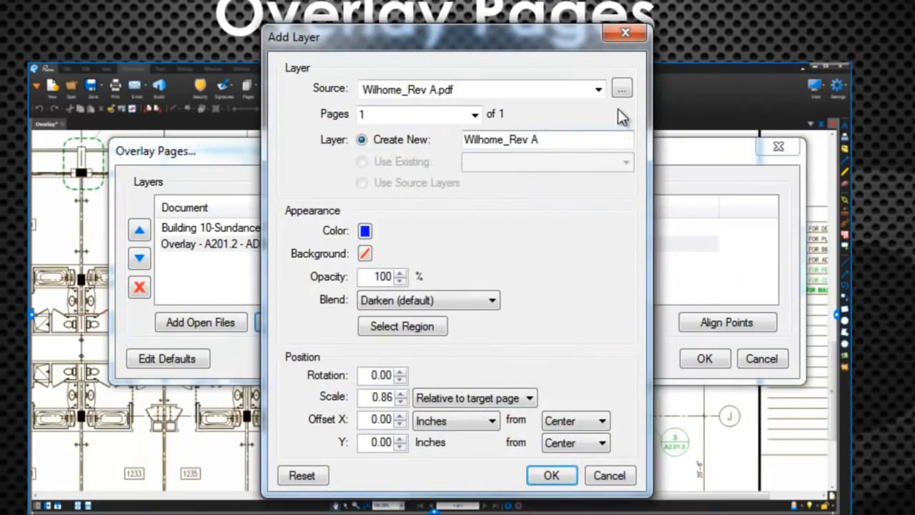
{"action": "left_click", "coordinate": [621, 87]}
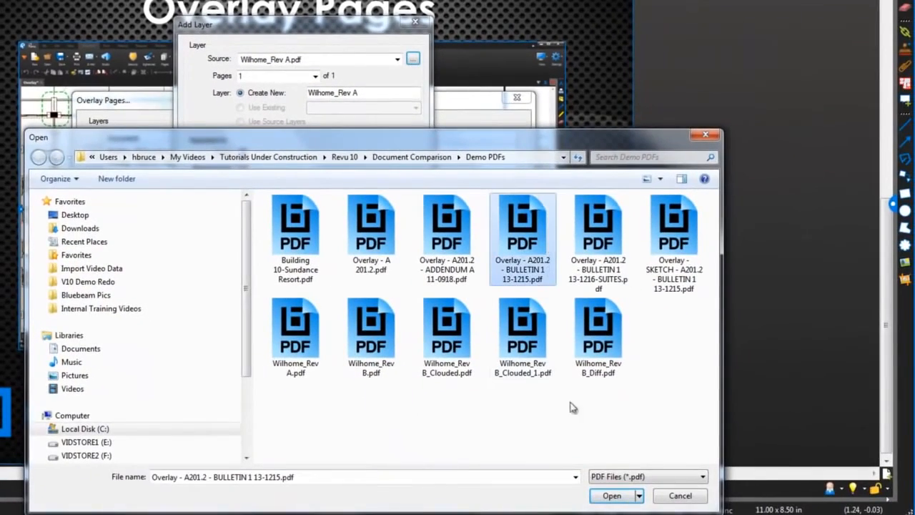
{"action": "left_click", "coordinate": [611, 495]}
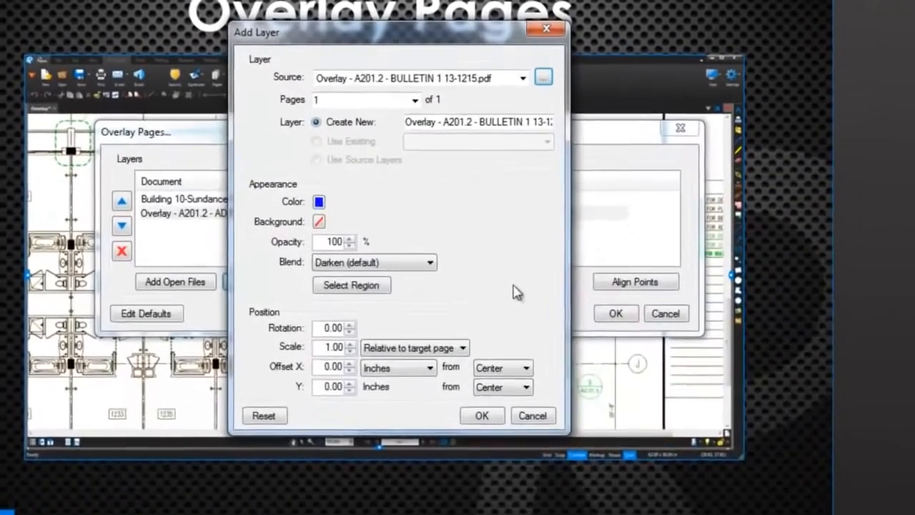
{"action": "left_click", "coordinate": [482, 415]}
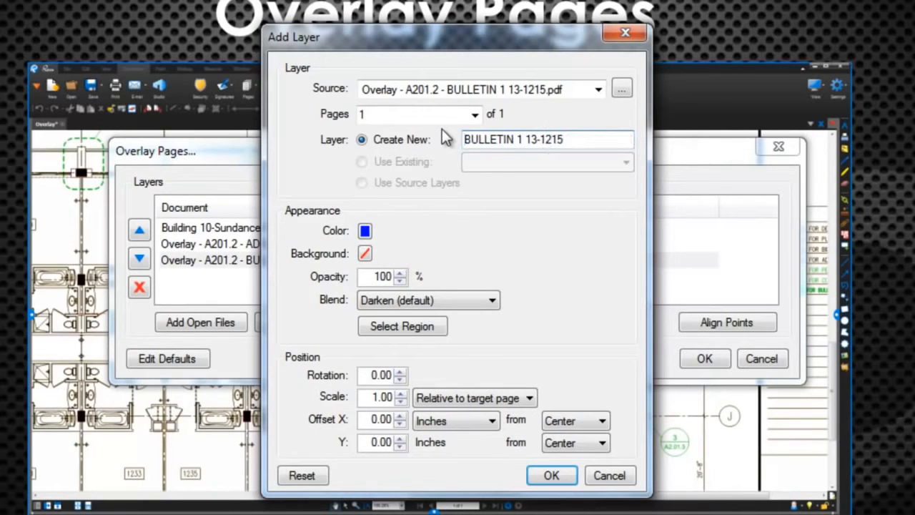
{"action": "mouse_move", "coordinate": [379, 465]}
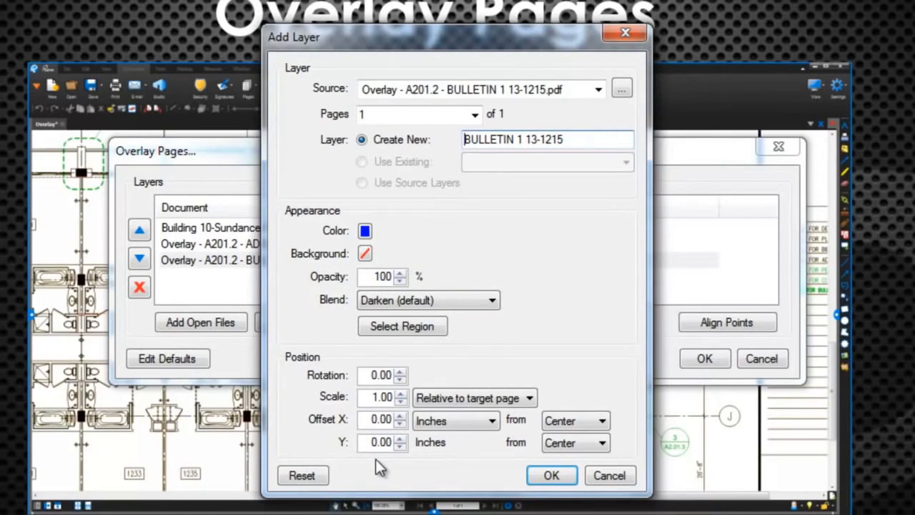
{"action": "left_click", "coordinate": [551, 475]}
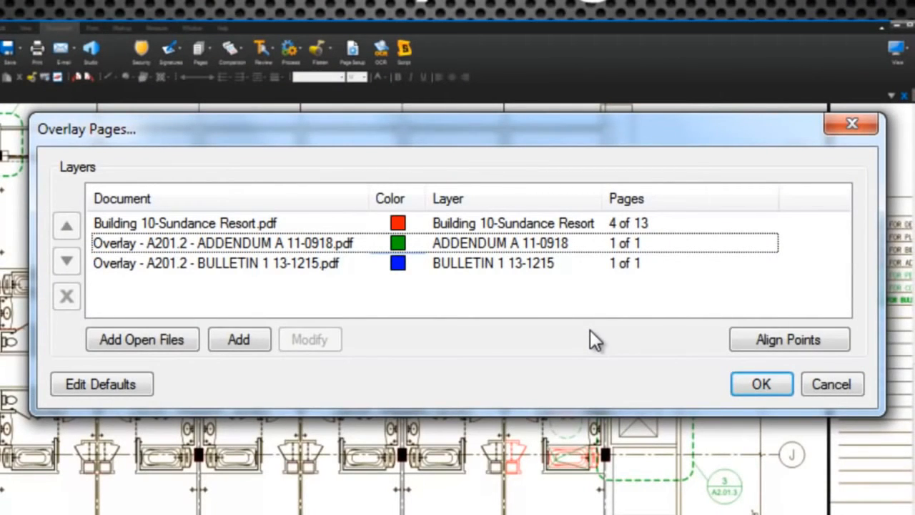
{"action": "mouse_move", "coordinate": [597, 345]}
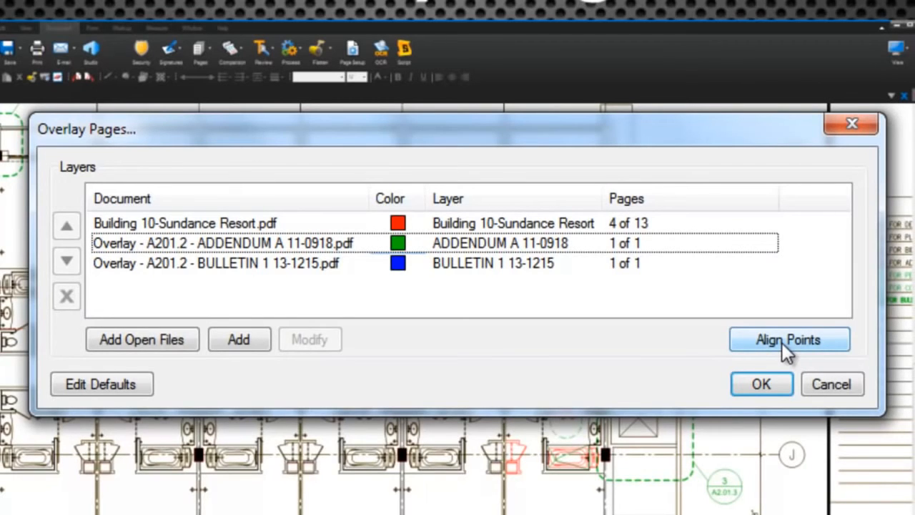
- Start Align Points in the Overlay Pages dialog to pick three matching points
{"action": "left_click", "coordinate": [789, 339]}
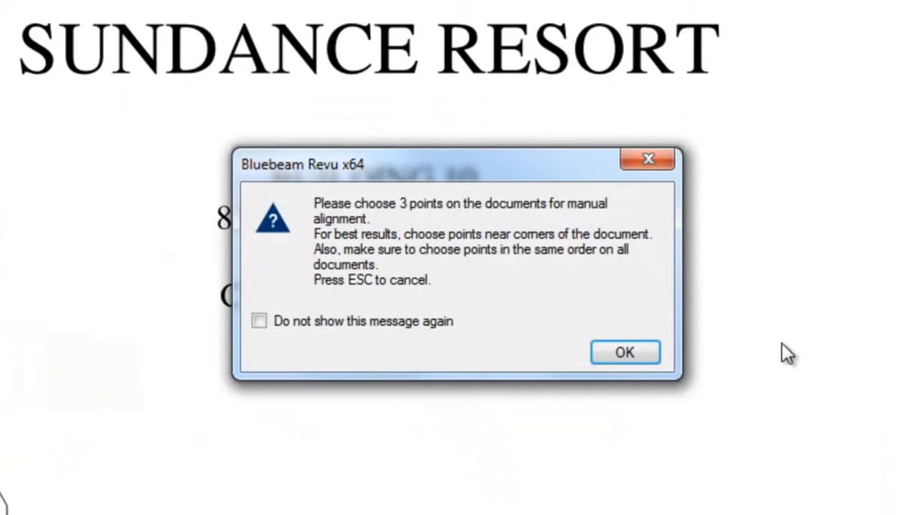
{"action": "mouse_move", "coordinate": [670, 365]}
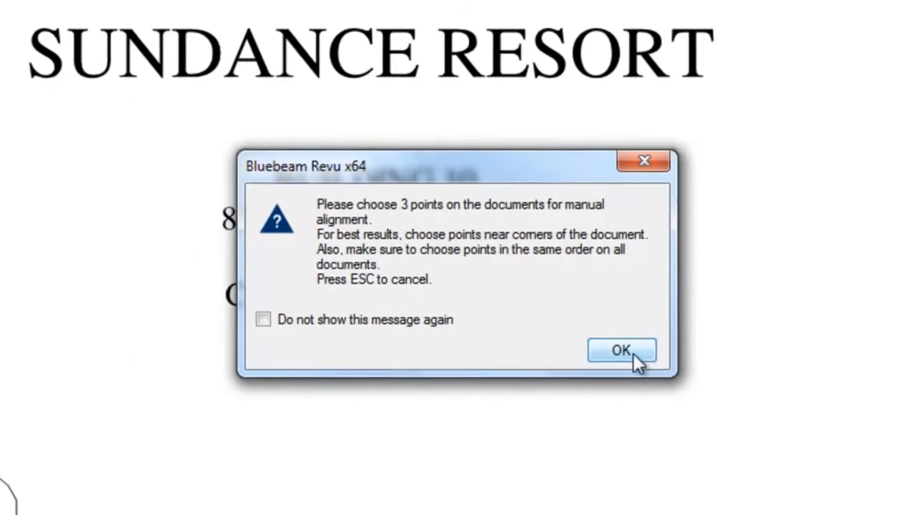
- Mark matching points on Building 10 and ADDENDUM A, then generate the aligned overlay
{"action": "left_click", "coordinate": [621, 351]}
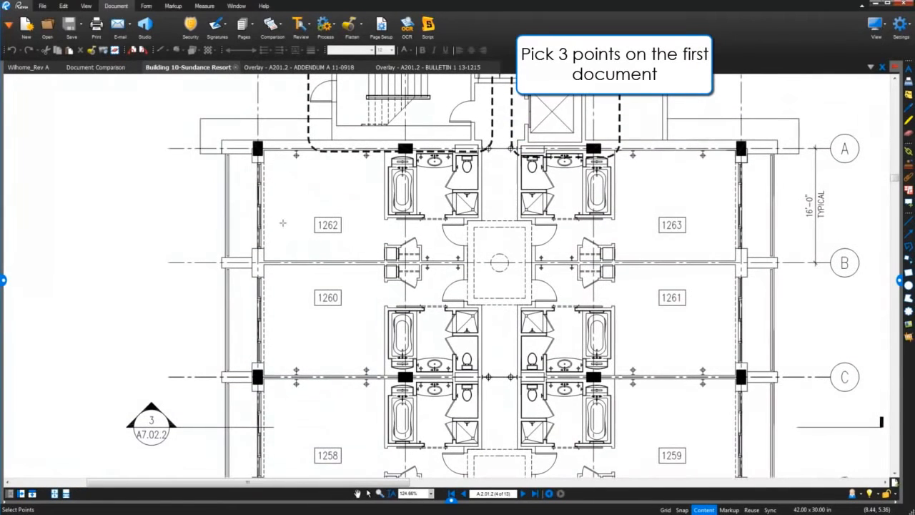
{"action": "left_click", "coordinate": [268, 152]}
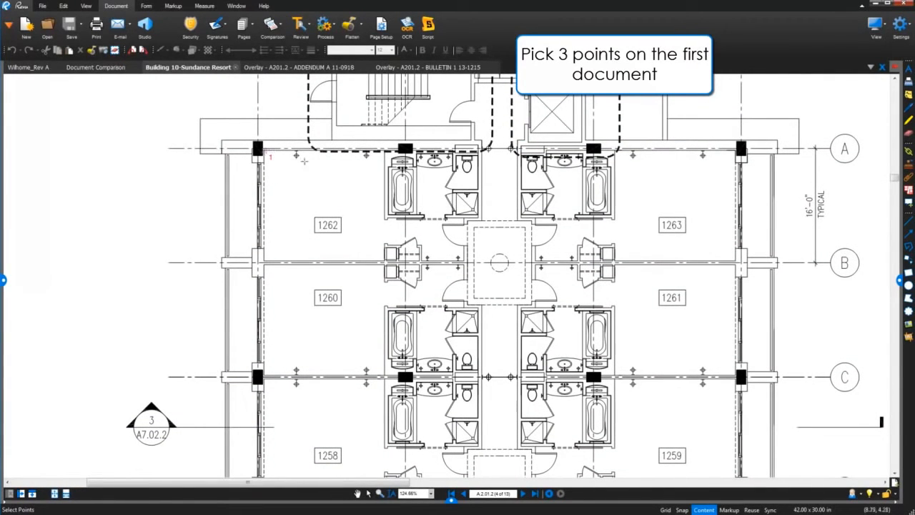
{"action": "mouse_move", "coordinate": [734, 151]}
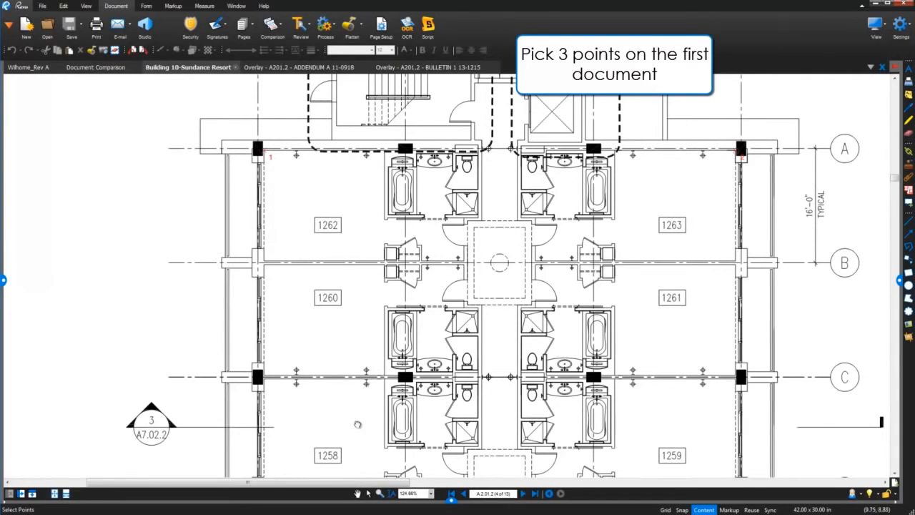
{"action": "scroll", "scroll_direction": "down", "scroll_amount": 3}
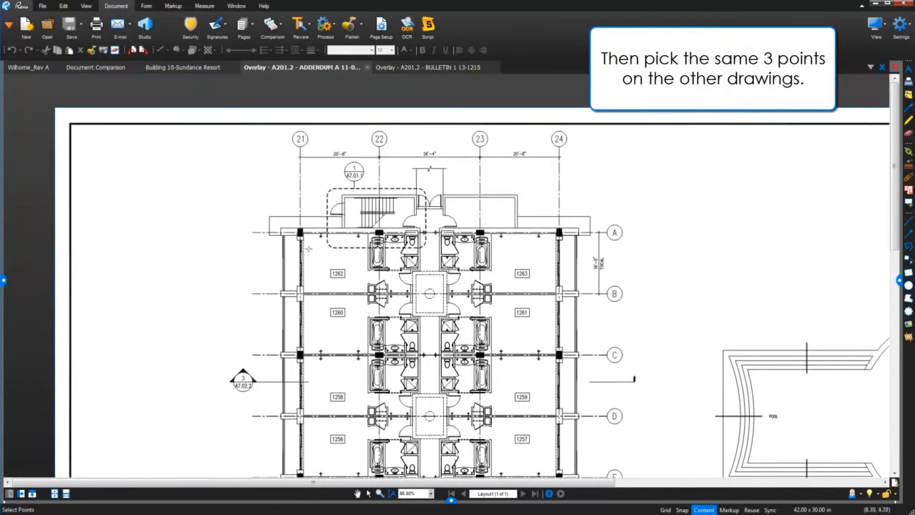
{"action": "left_click", "coordinate": [300, 243]}
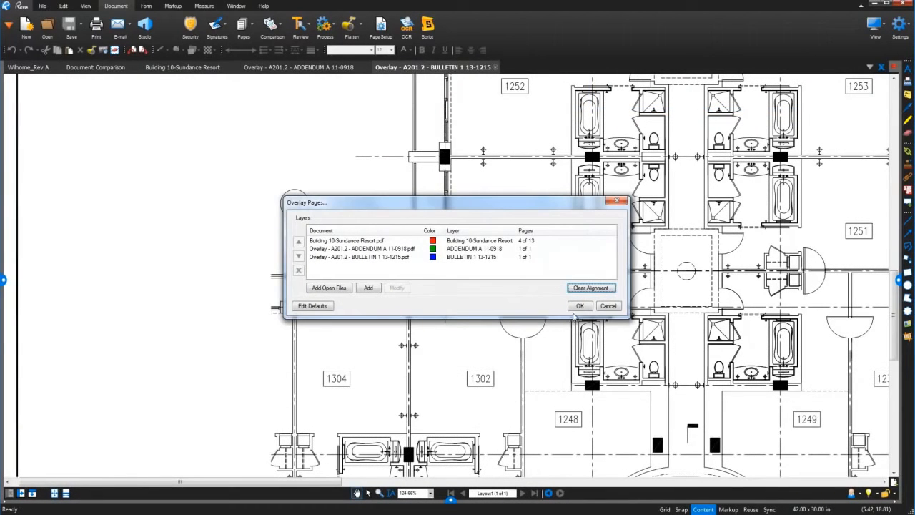
{"action": "left_click", "coordinate": [580, 305]}
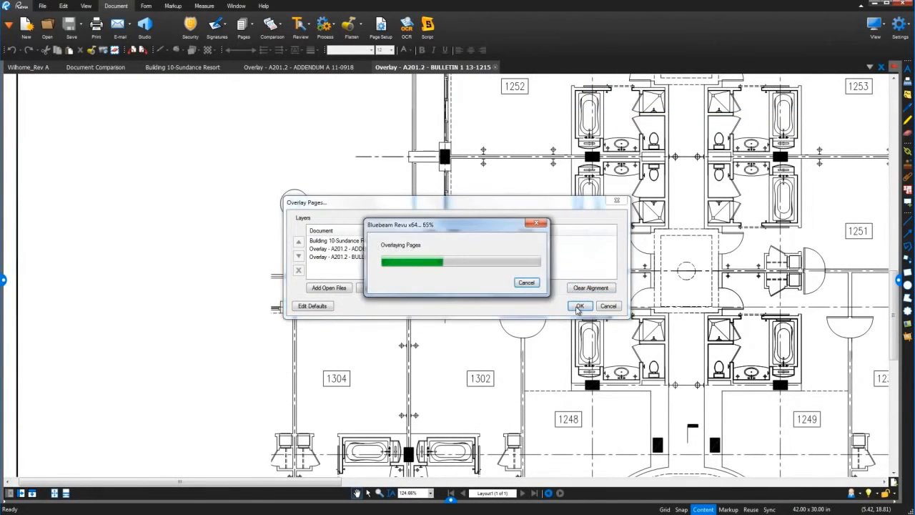
{"action": "left_click", "coordinate": [579, 306]}
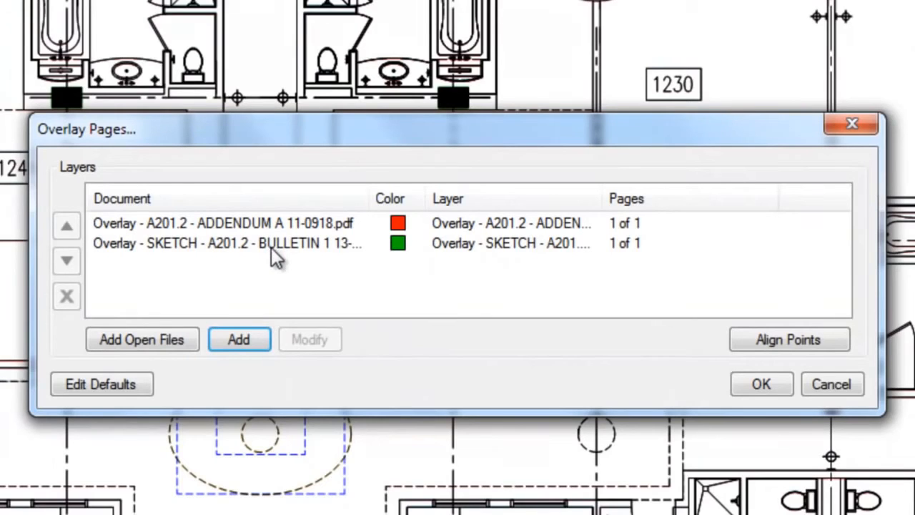
{"action": "mouse_move", "coordinate": [789, 339]}
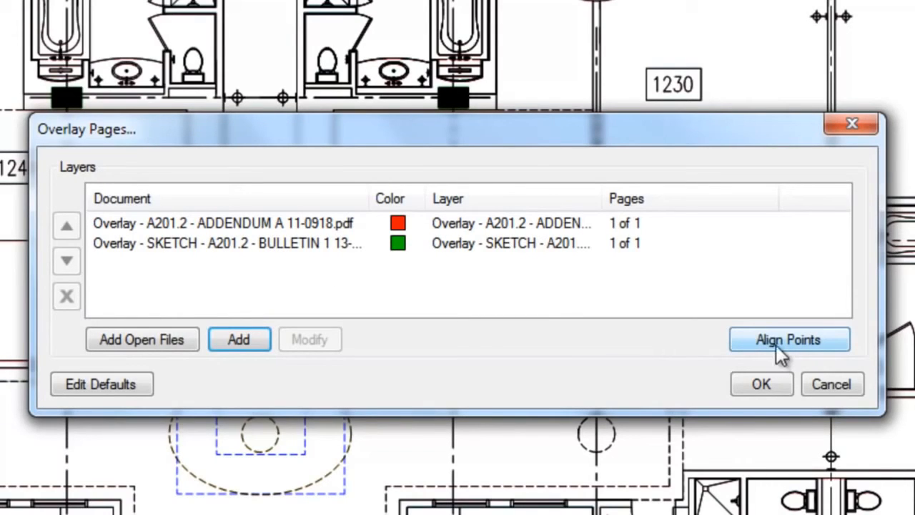
- Restart Align Points and pick matching column points on ADDENDUM A and the SKETCH drawing
{"action": "left_click", "coordinate": [788, 339]}
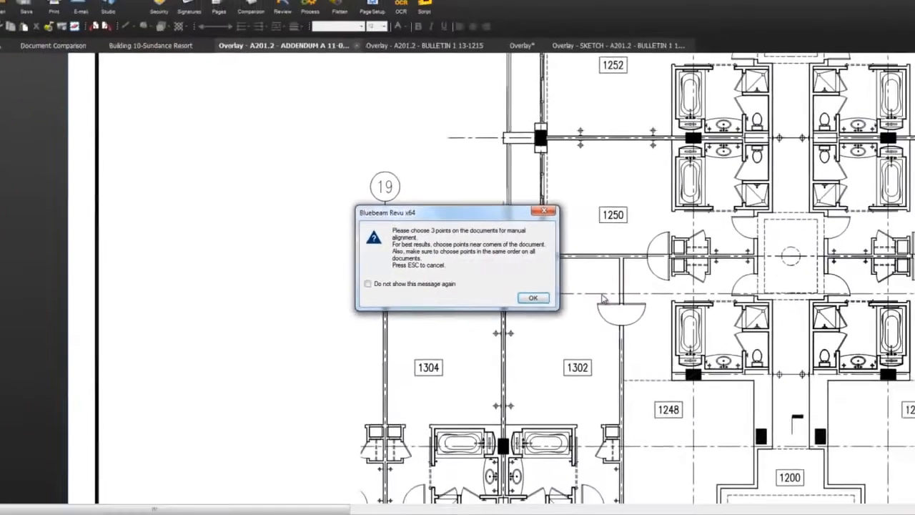
{"action": "left_click", "coordinate": [532, 298]}
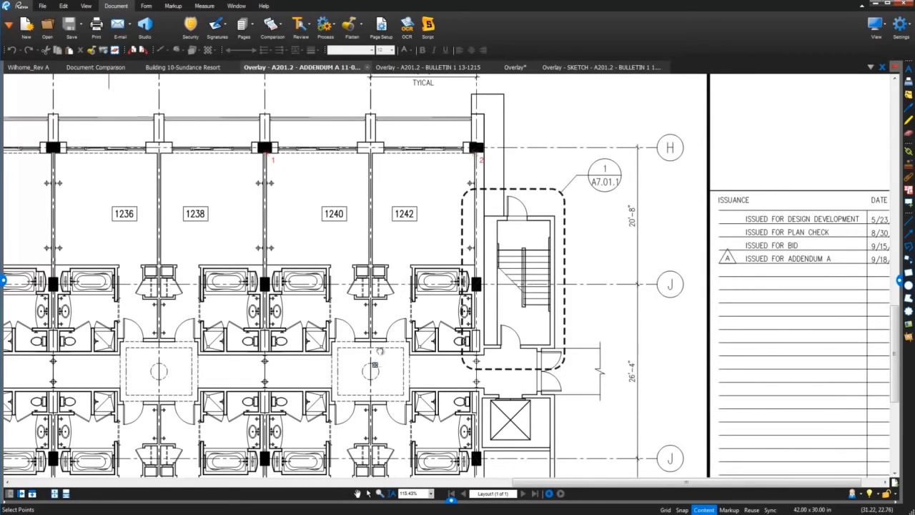
{"action": "scroll", "scroll_direction": "down", "scroll_amount": 3}
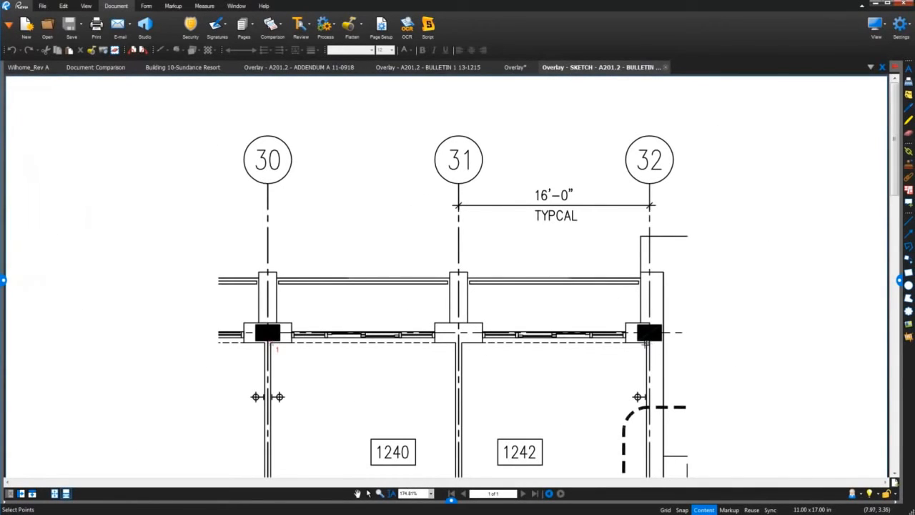
{"action": "scroll", "scroll_direction": "down", "scroll_amount": 3}
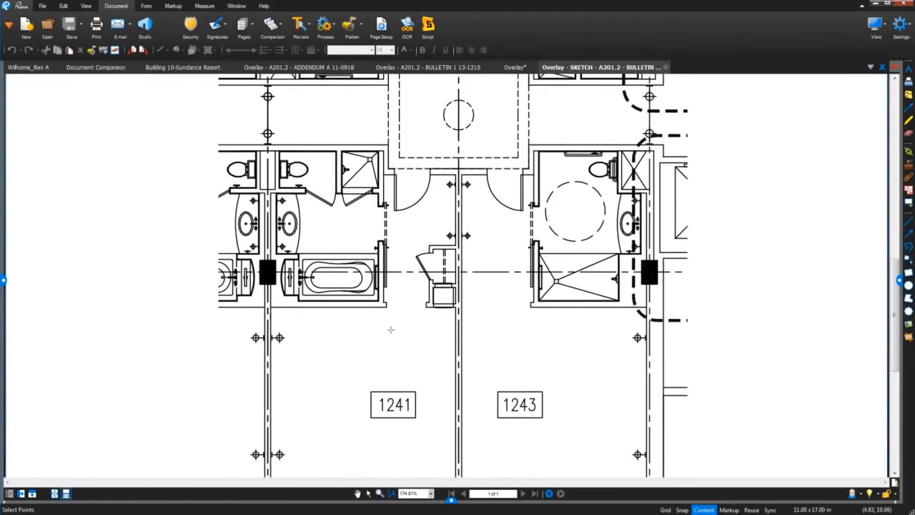
{"action": "scroll", "scroll_direction": "down", "scroll_amount": 3}
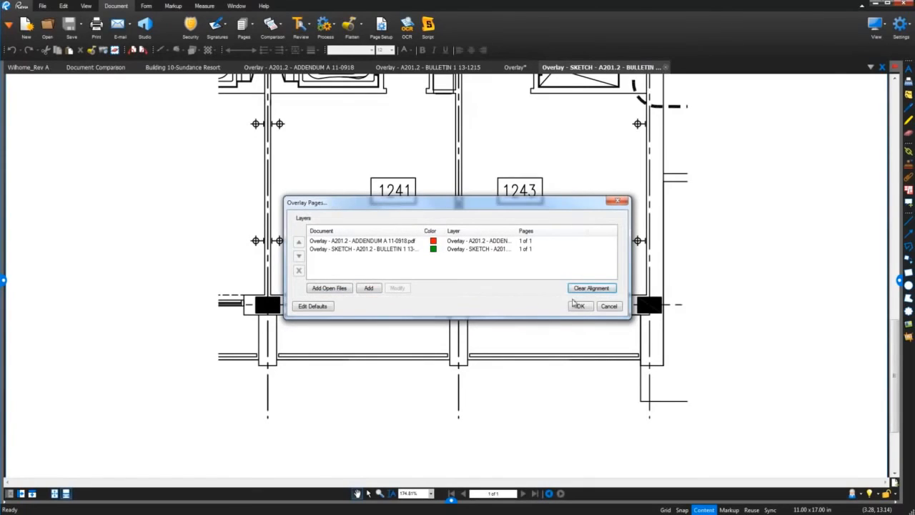
- Confirm Overlay Pages to create Overlay2 from aligned ADDENDUM A and SKETCH drawings
{"action": "left_click", "coordinate": [579, 306]}
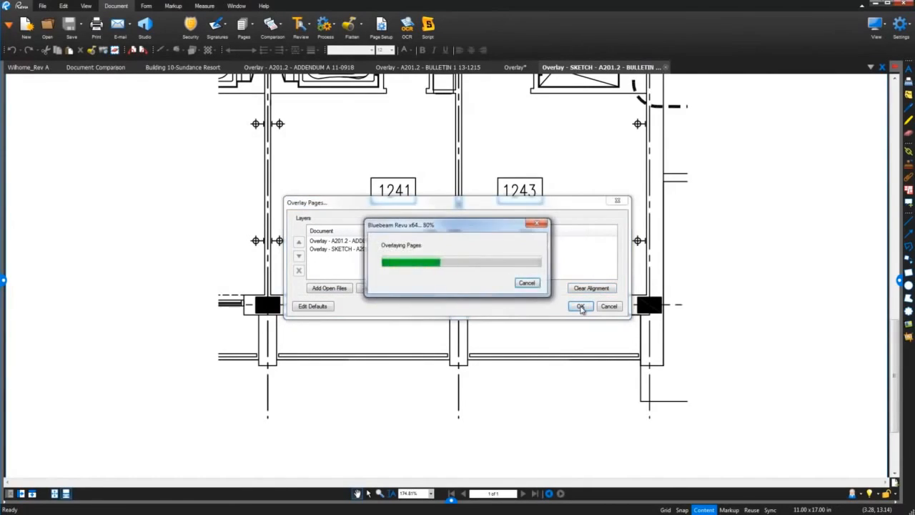
{"action": "left_click", "coordinate": [581, 306]}
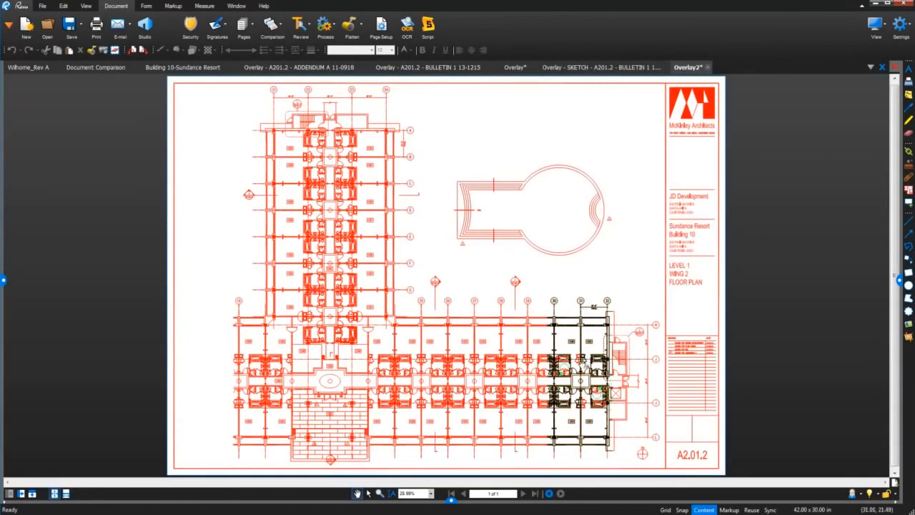